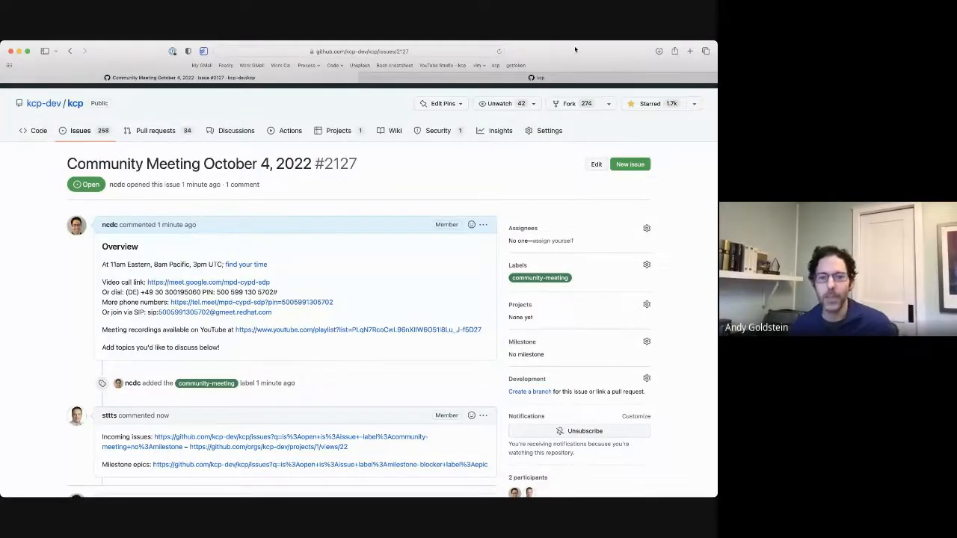
pyautogui.moveTo(407, 212)
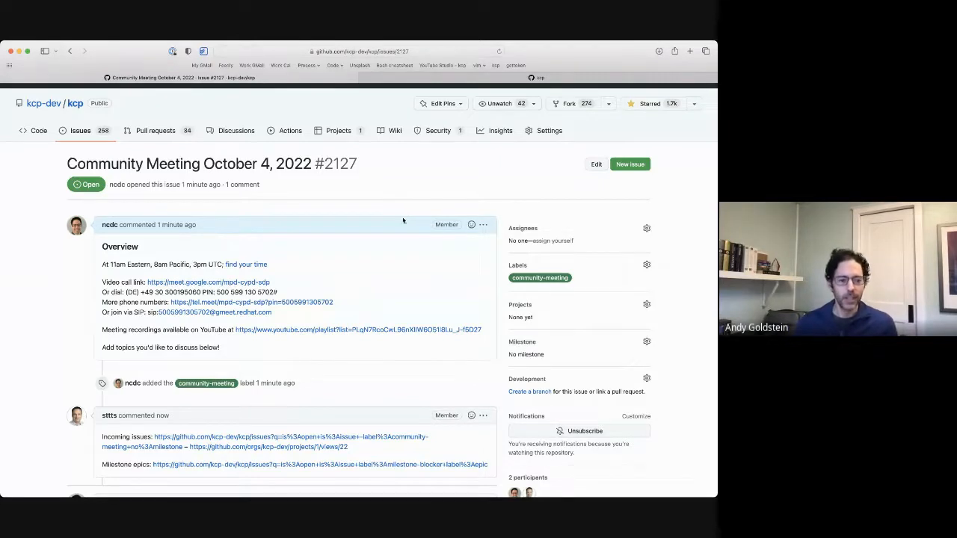
# Go to the kcp-dev/controller-runtime repository and show its open pull requests list
pyautogui.scroll(-3)
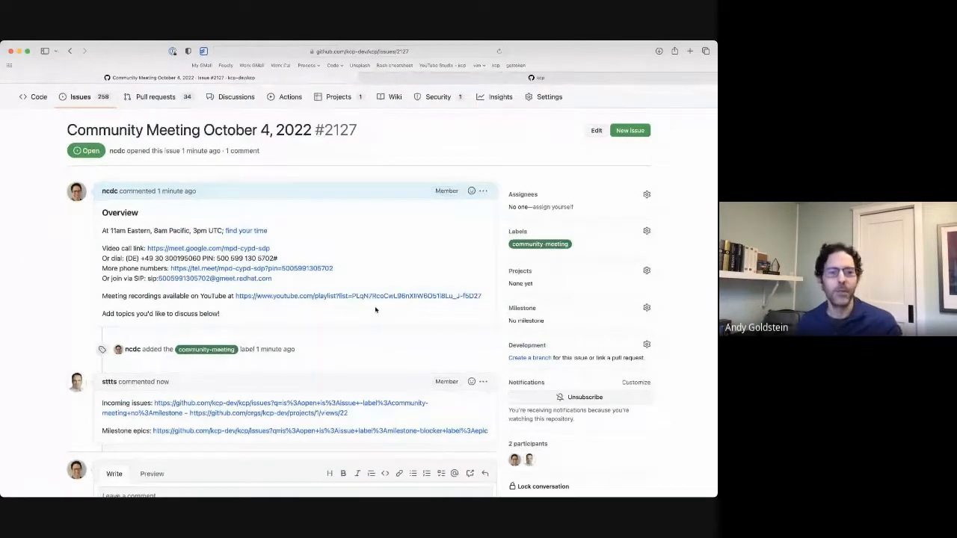
pyautogui.click(359, 50)
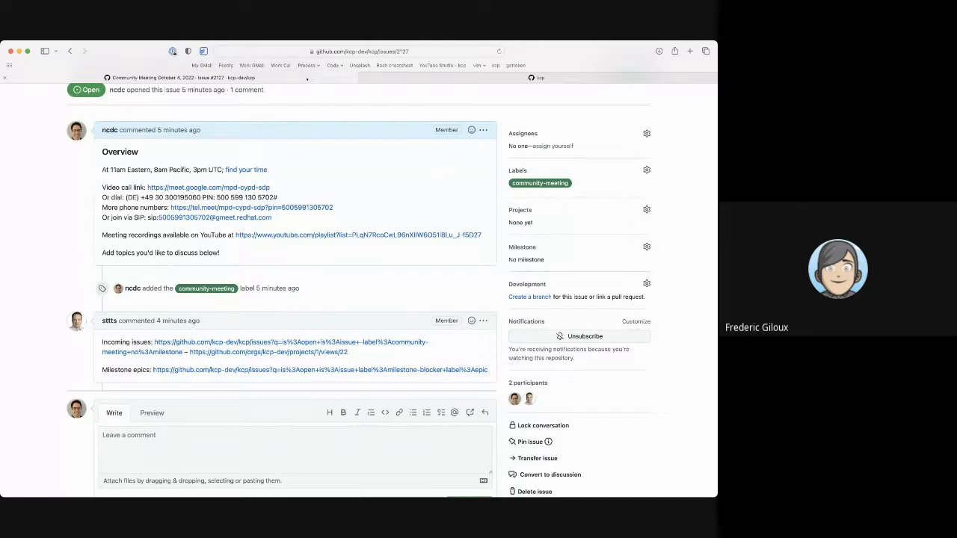
pyautogui.click(359, 51)
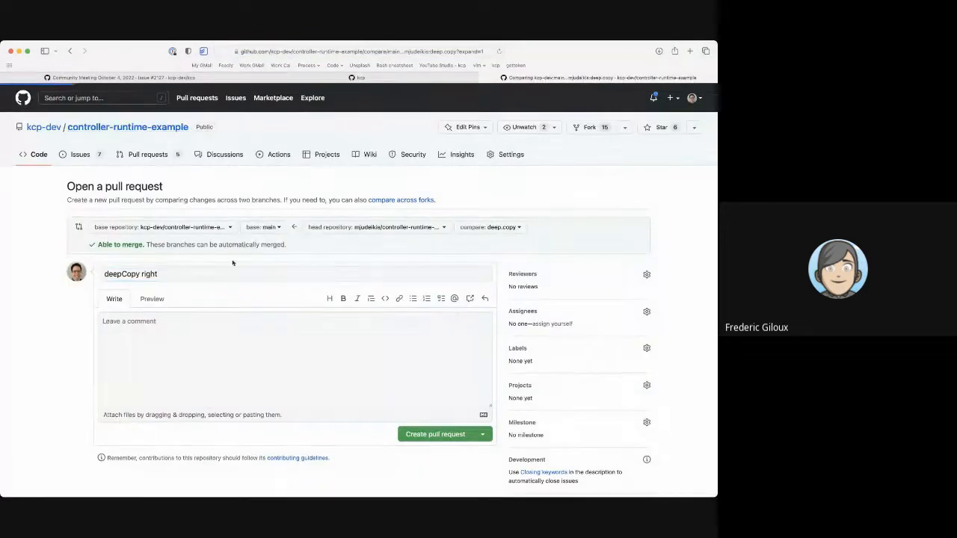
pyautogui.click(39, 154)
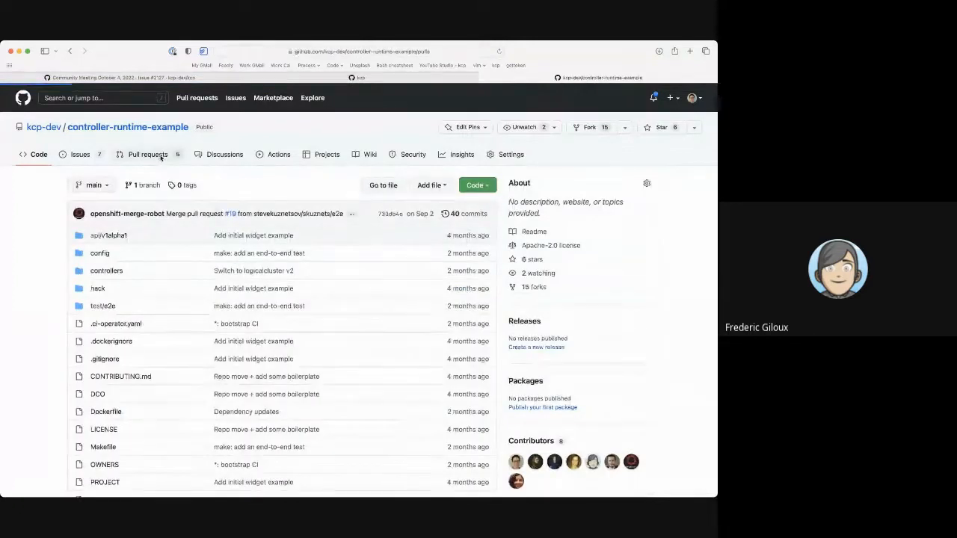
pyautogui.click(146, 154)
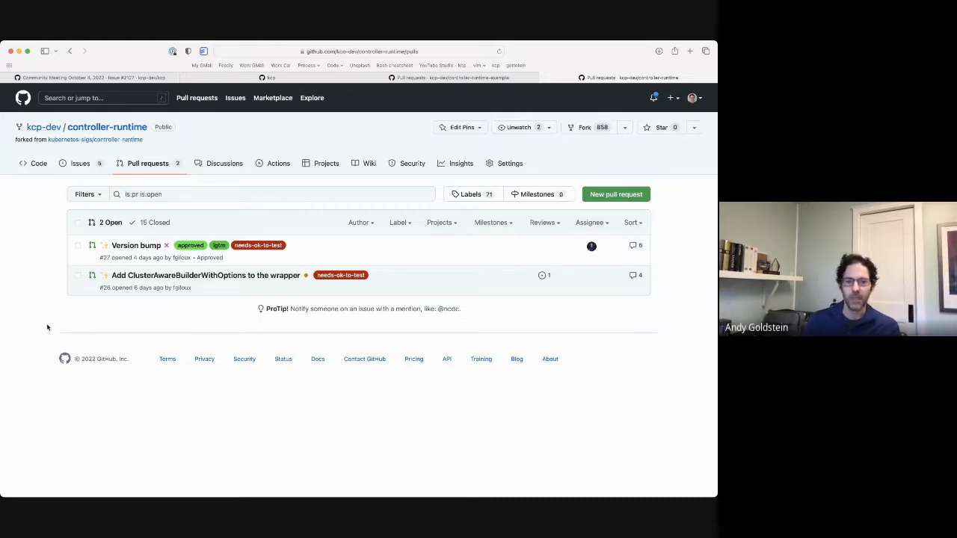
pyautogui.click(359, 51)
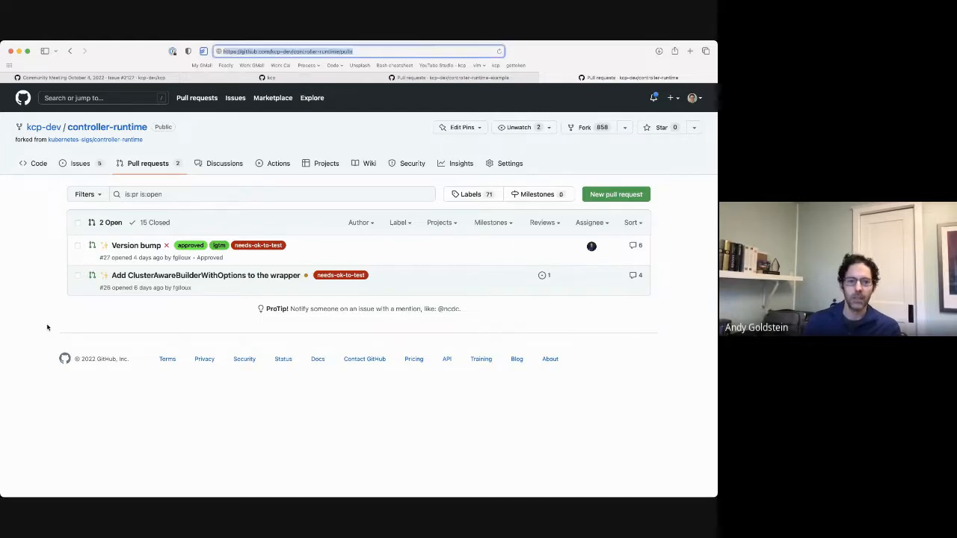
pyautogui.click(82, 78)
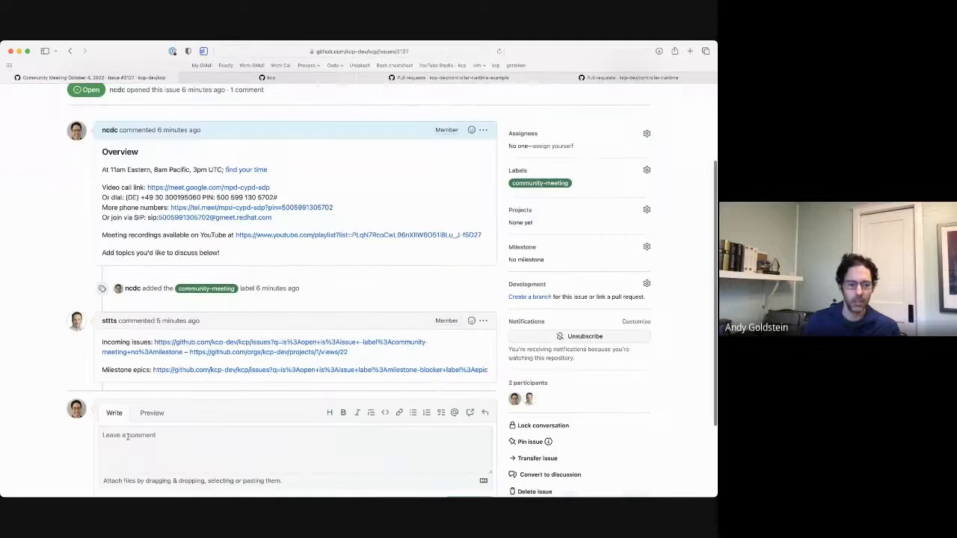
pyautogui.write('@fgiloux: would like ** on')
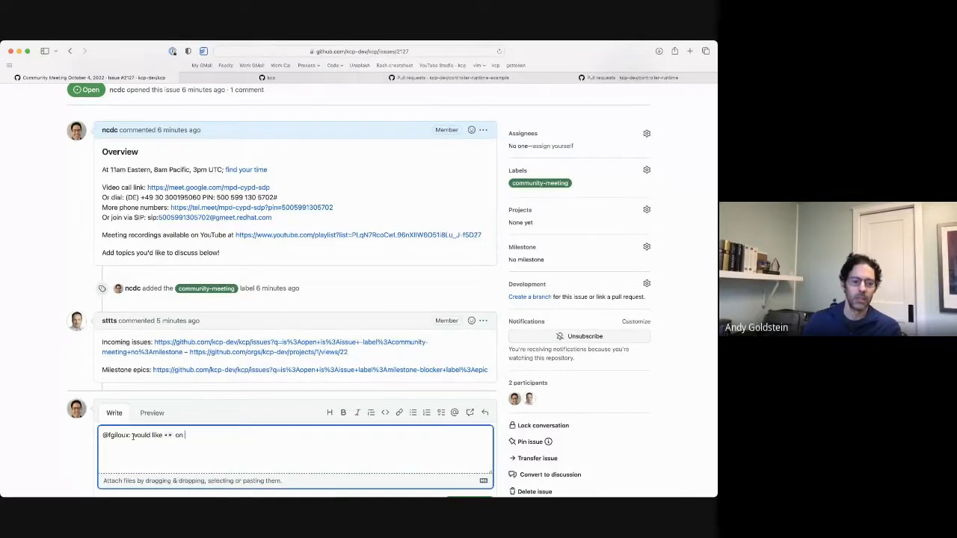
pyautogui.write('https://github.com/kcp-dev/controller-runtime/pulls and')
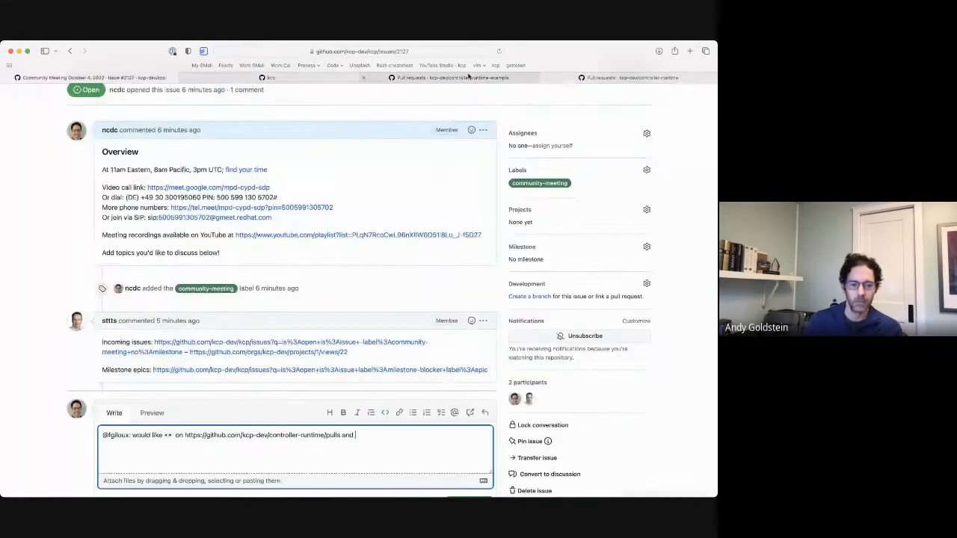
pyautogui.click(470, 395)
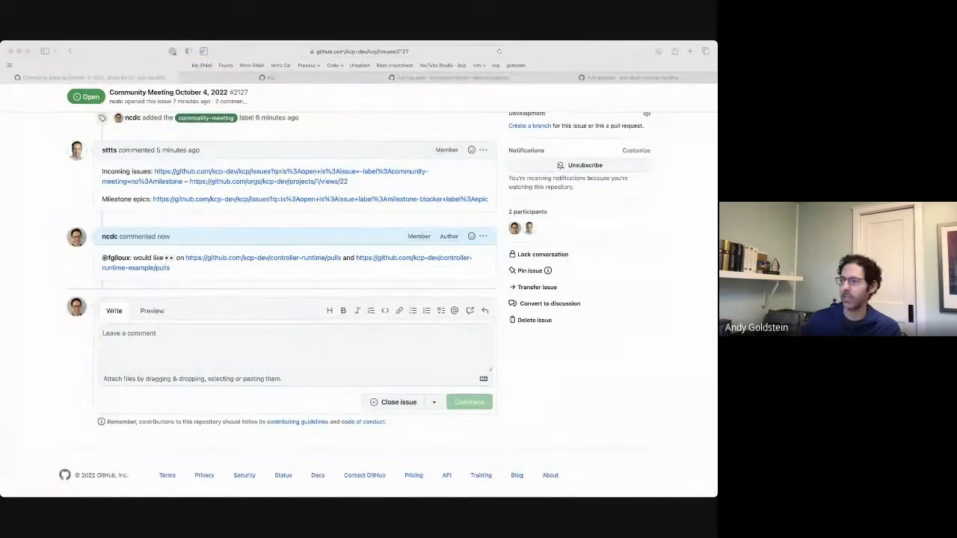
pyautogui.scroll(-3)
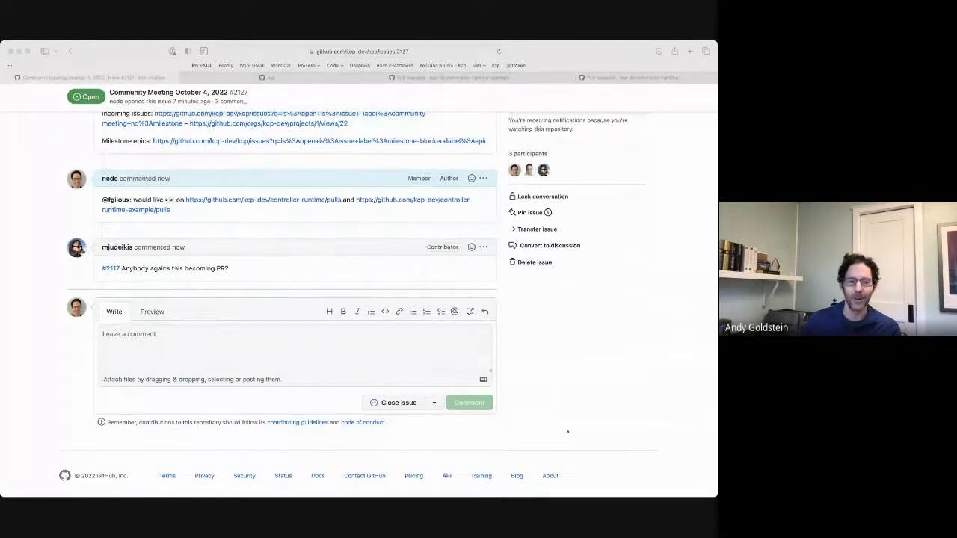
pyautogui.click(296, 352)
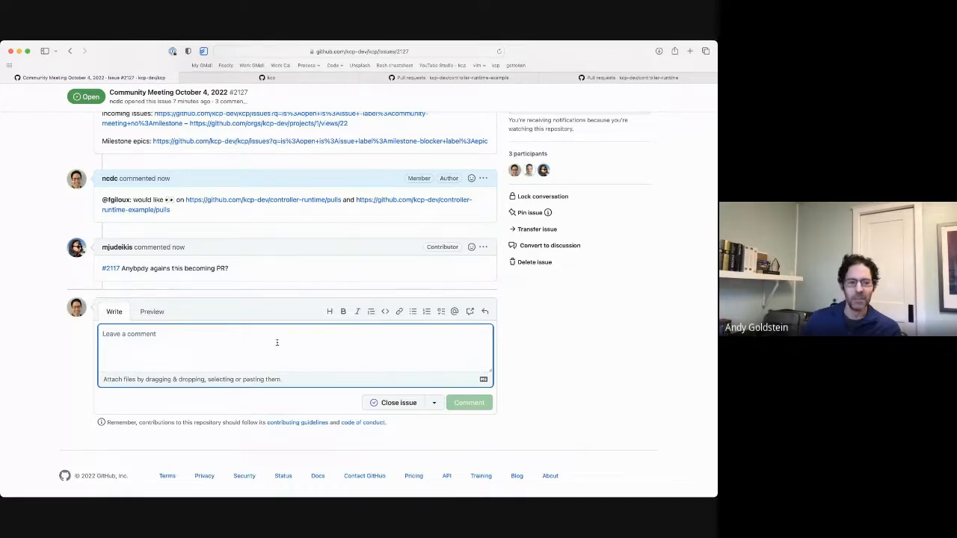
pyautogui.moveTo(111, 268)
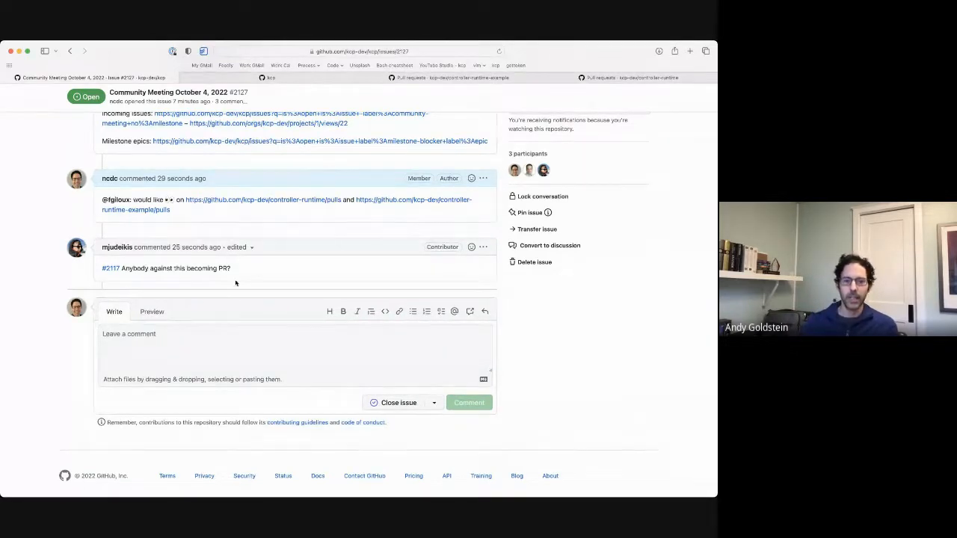
pyautogui.moveTo(595, 334)
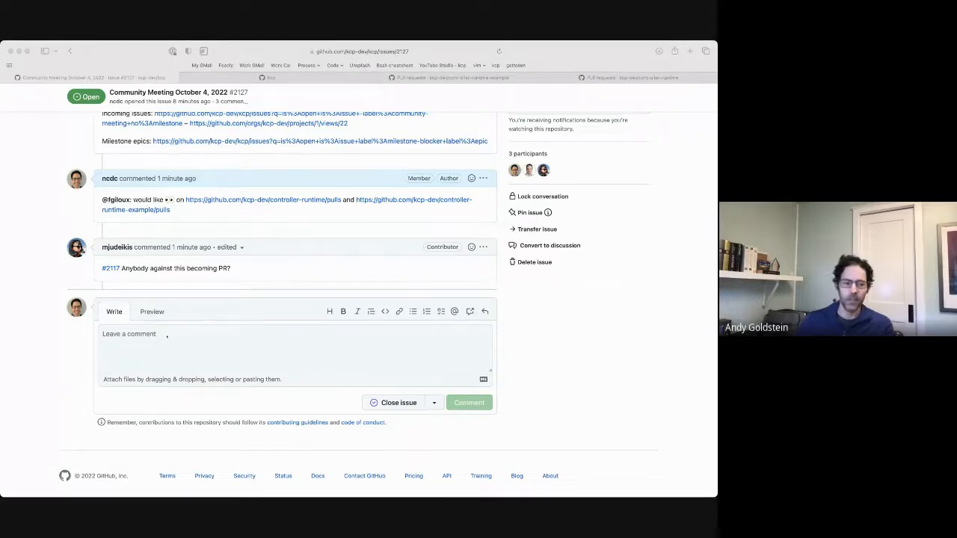
pyautogui.write('CEL')
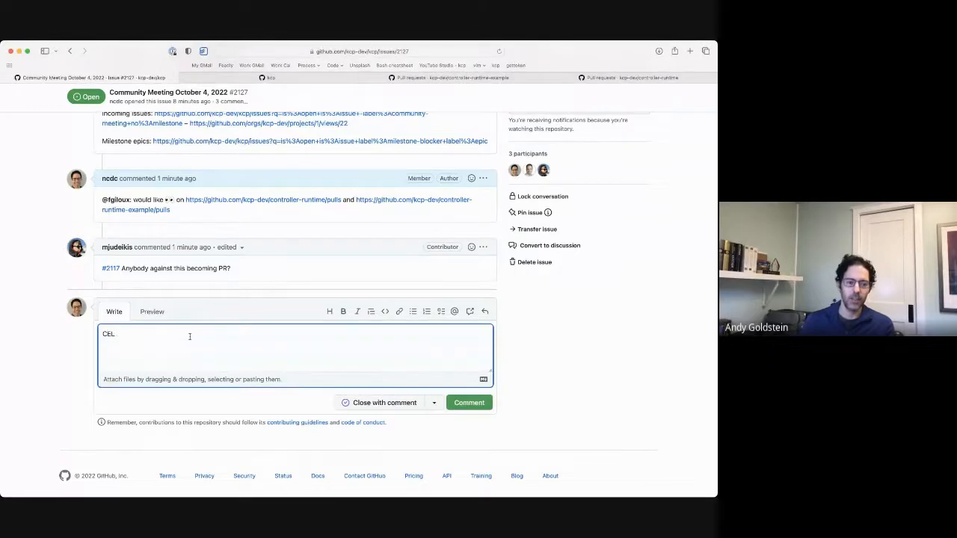
pyautogui.write('conversion demo: https://www.youtube.com/watch?v=FcS2Eo_WDf4')
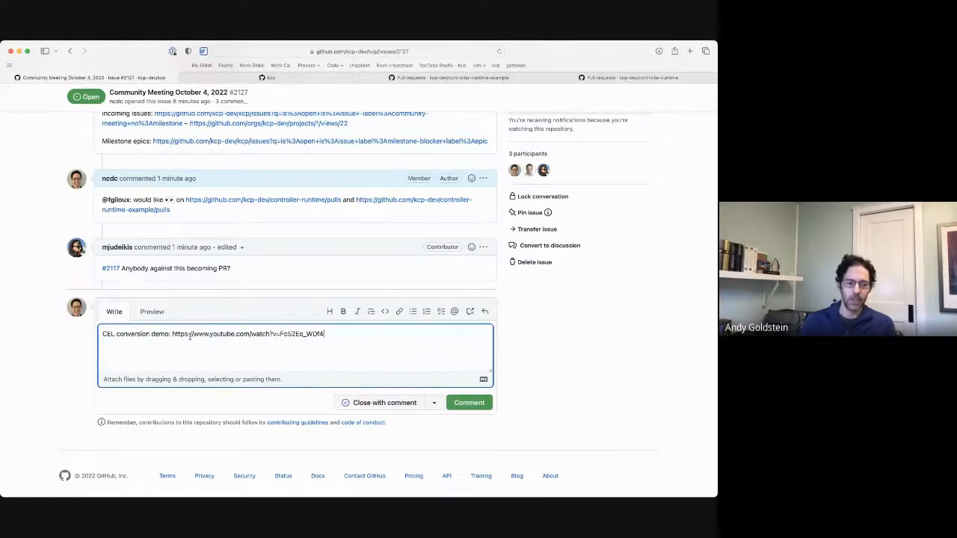
pyautogui.click(470, 402)
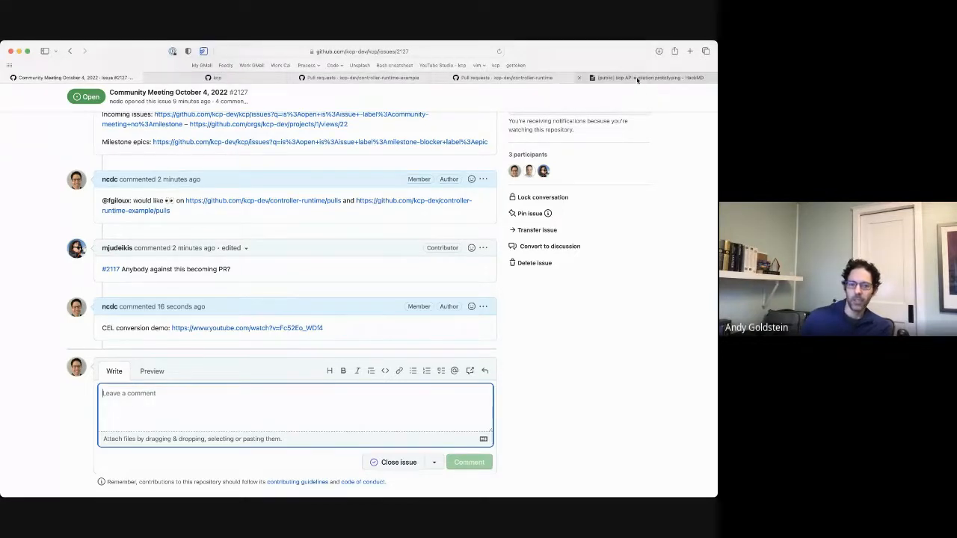
# Show the kcp API evolution prototyping note in reading view, scrolled to the Background YAML example
pyautogui.click(646, 78)
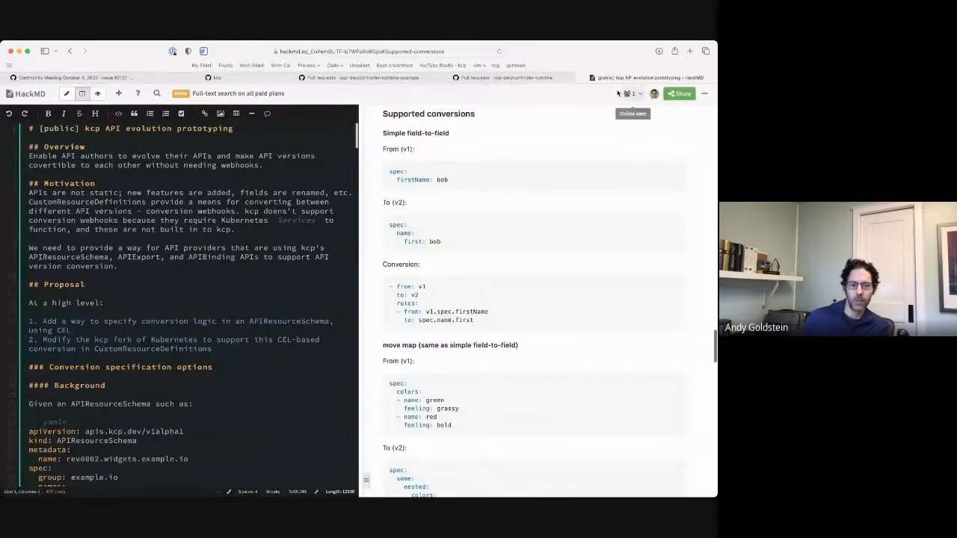
pyautogui.click(97, 93)
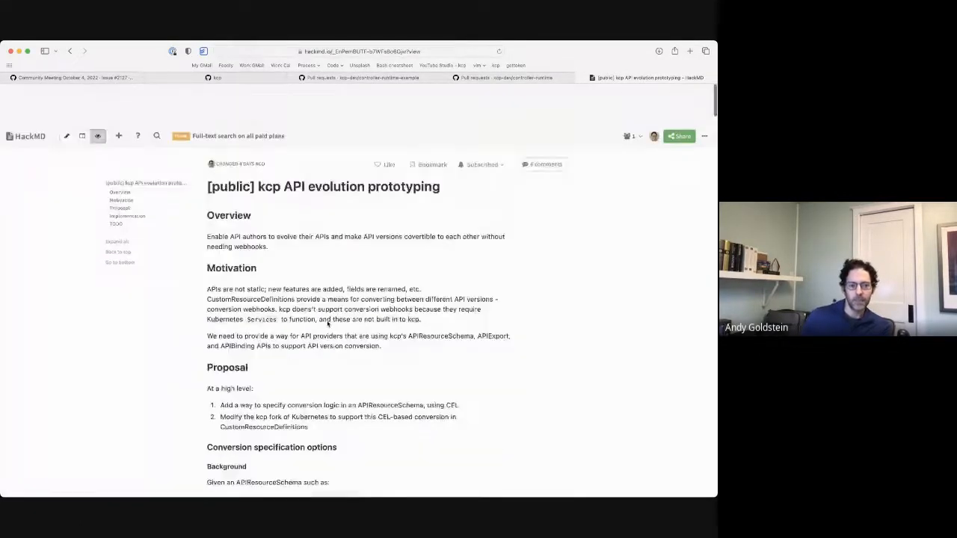
pyautogui.scroll(-3)
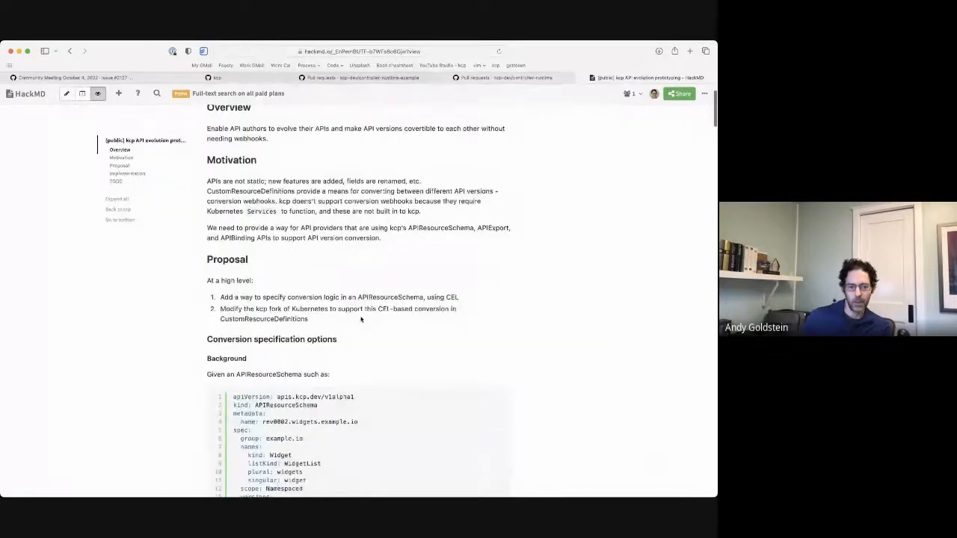
pyautogui.scroll(-3)
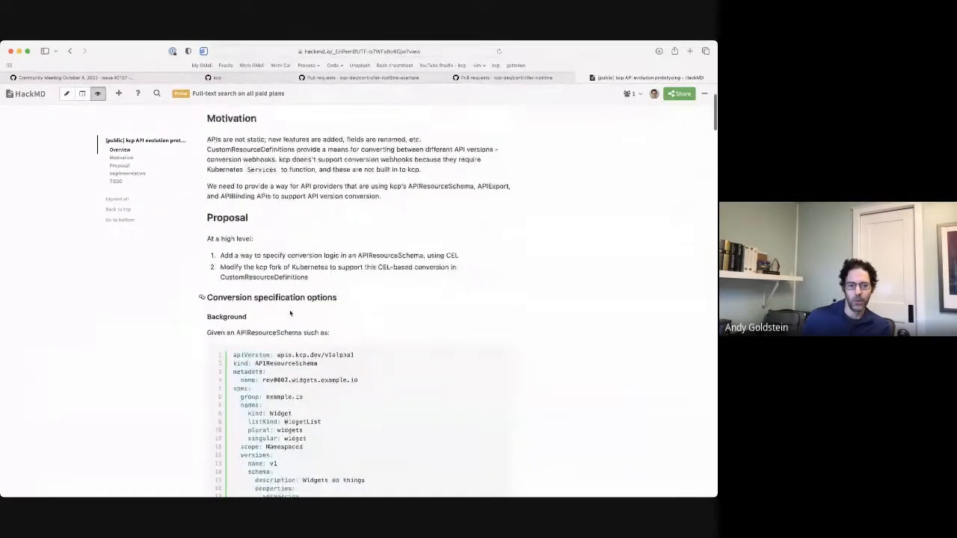
pyautogui.scroll(-3)
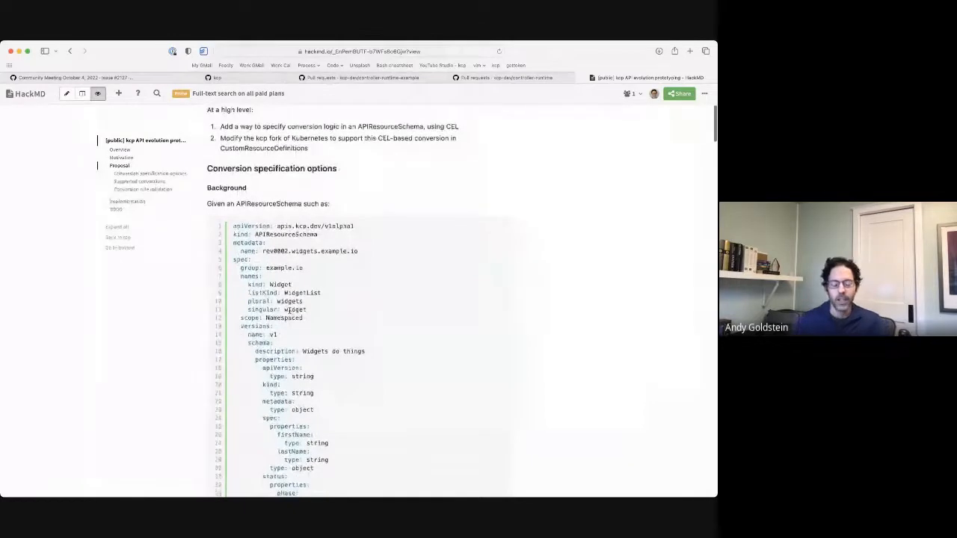
pyautogui.scroll(-3)
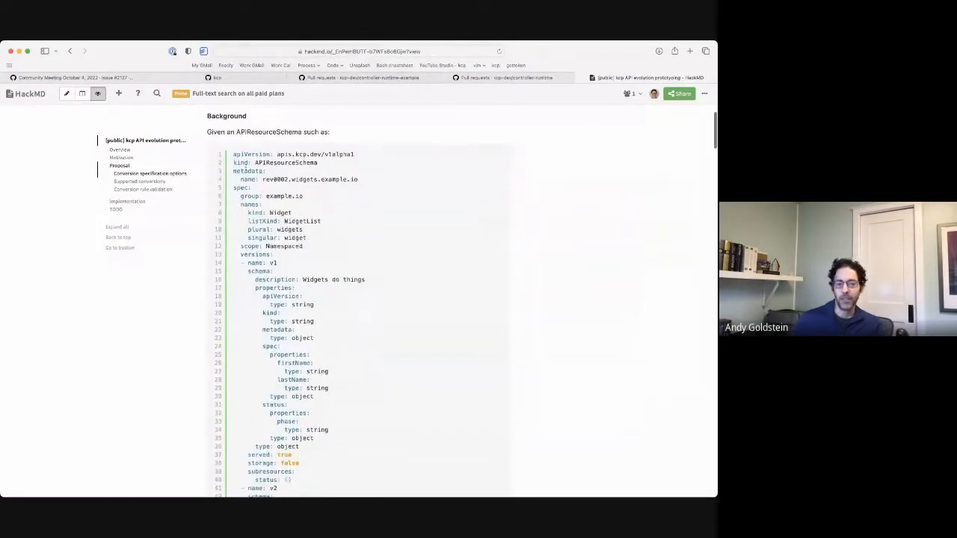
pyautogui.doubleClick(286, 163)
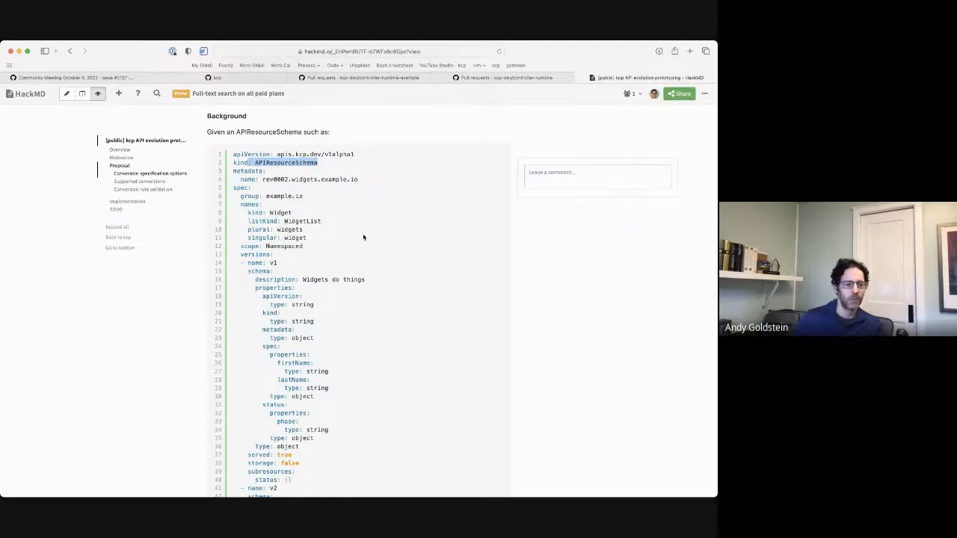
pyautogui.moveTo(353, 290)
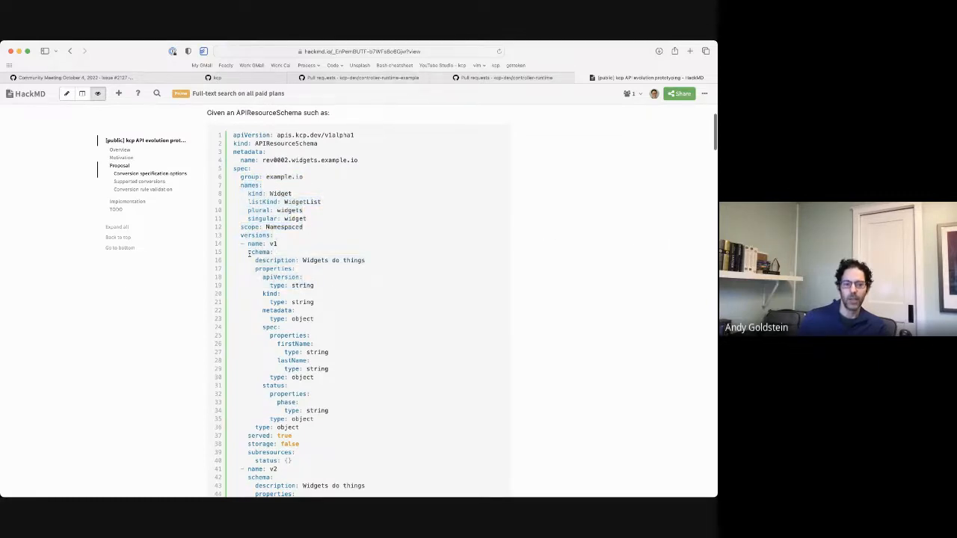
pyautogui.moveTo(249, 251); pyautogui.dragTo(329, 368)
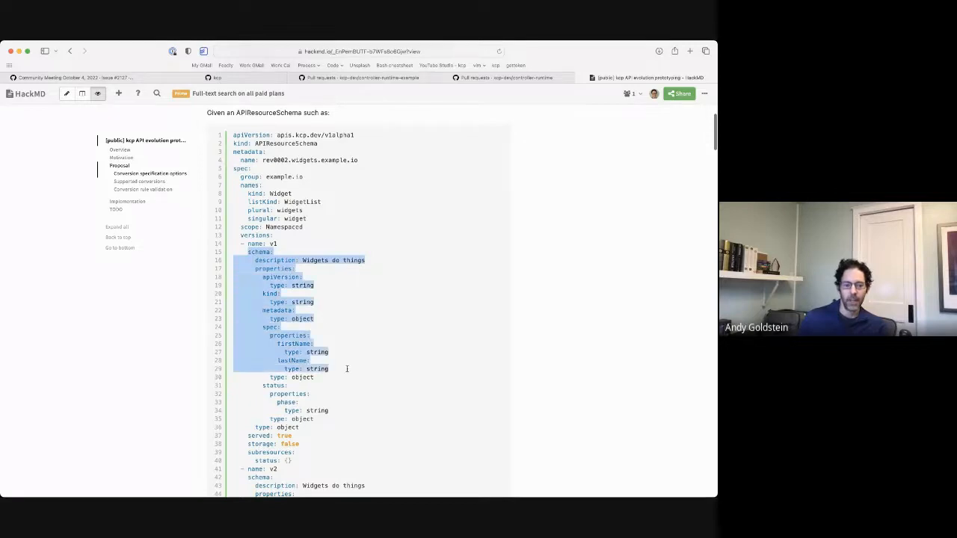
pyautogui.scroll(-3)
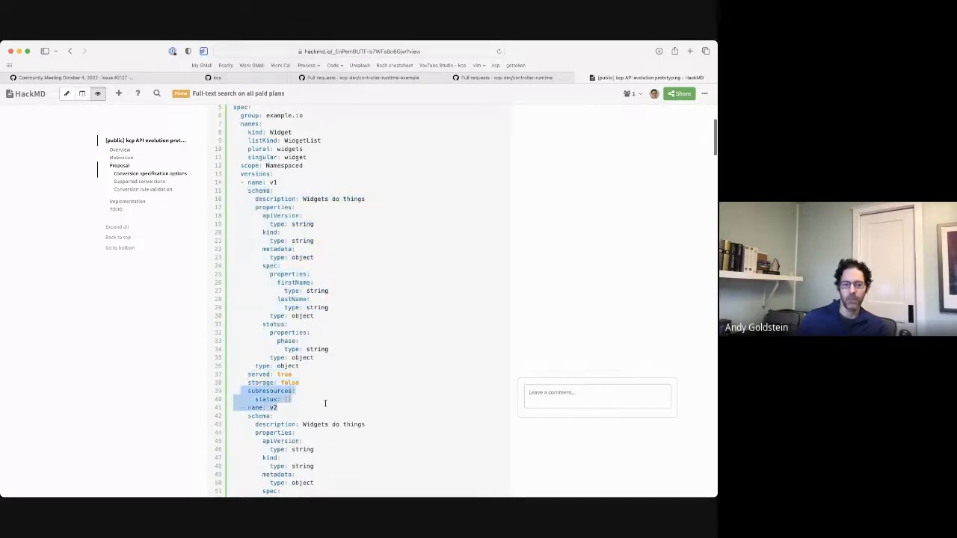
pyautogui.scroll(-3)
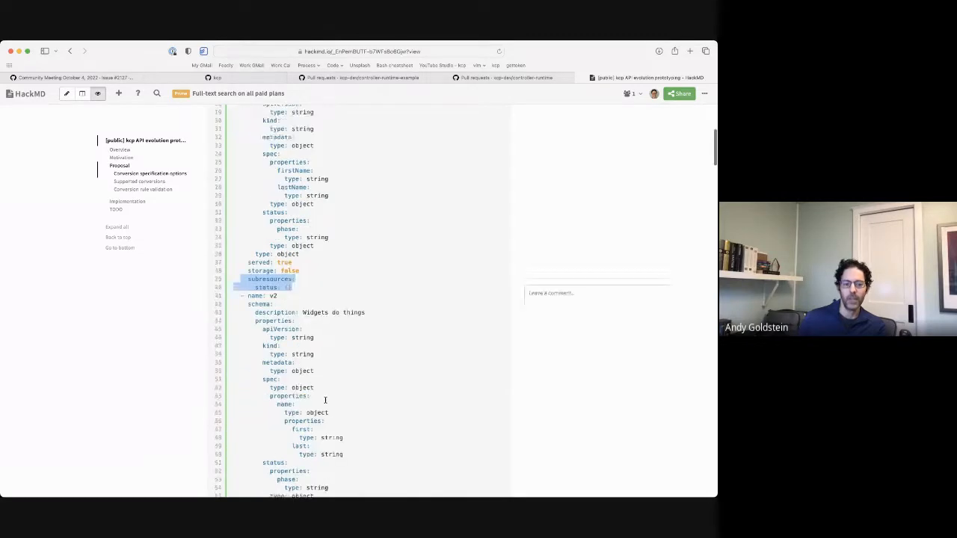
pyautogui.scroll(3)
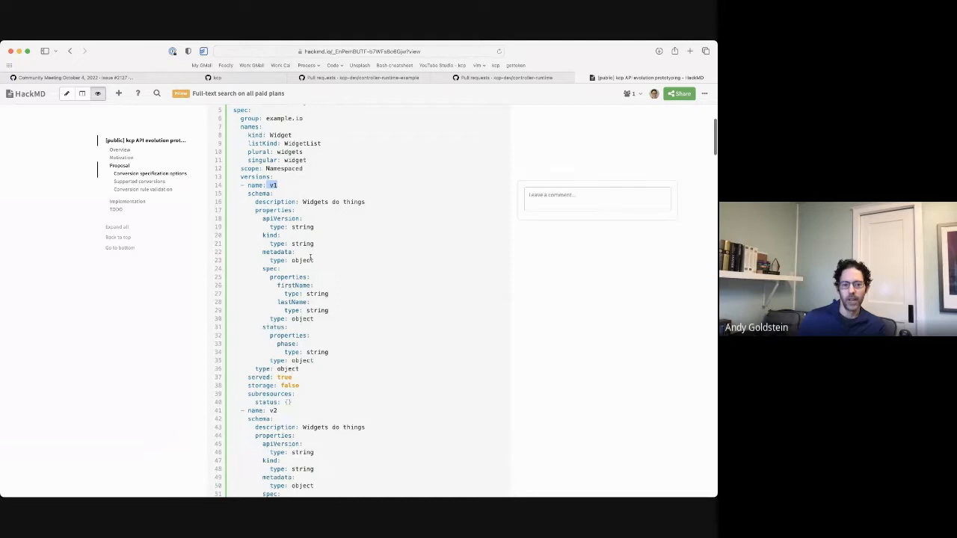
pyautogui.doubleClick(293, 285)
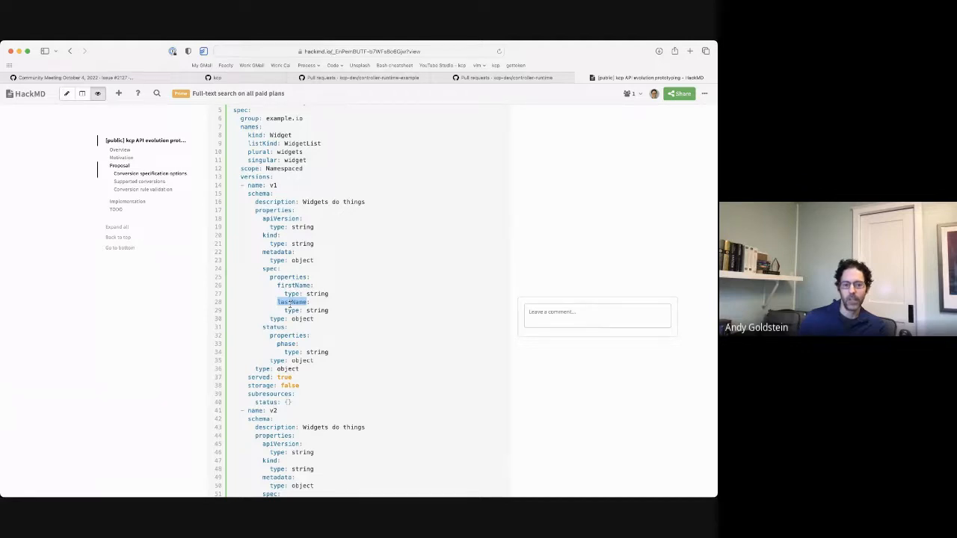
pyautogui.scroll(-3)
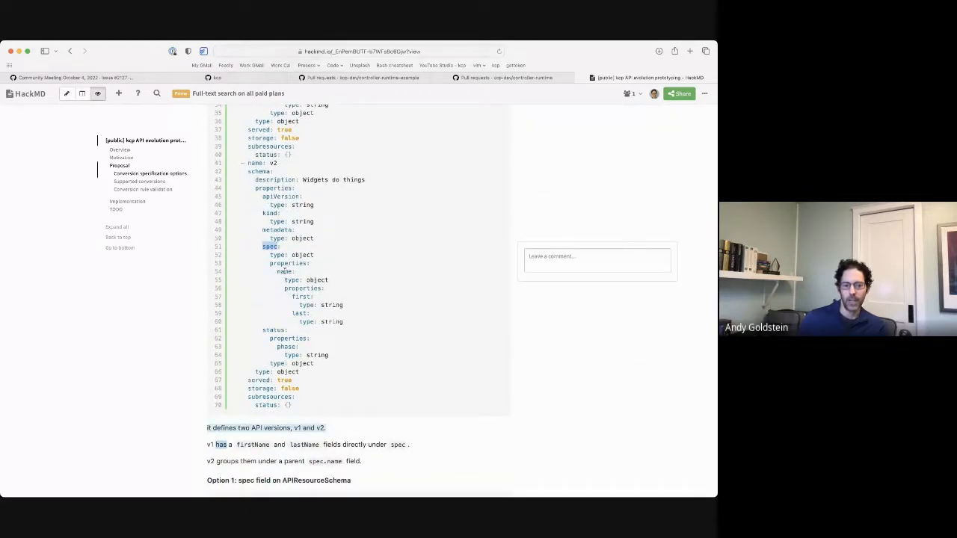
pyautogui.click(300, 296)
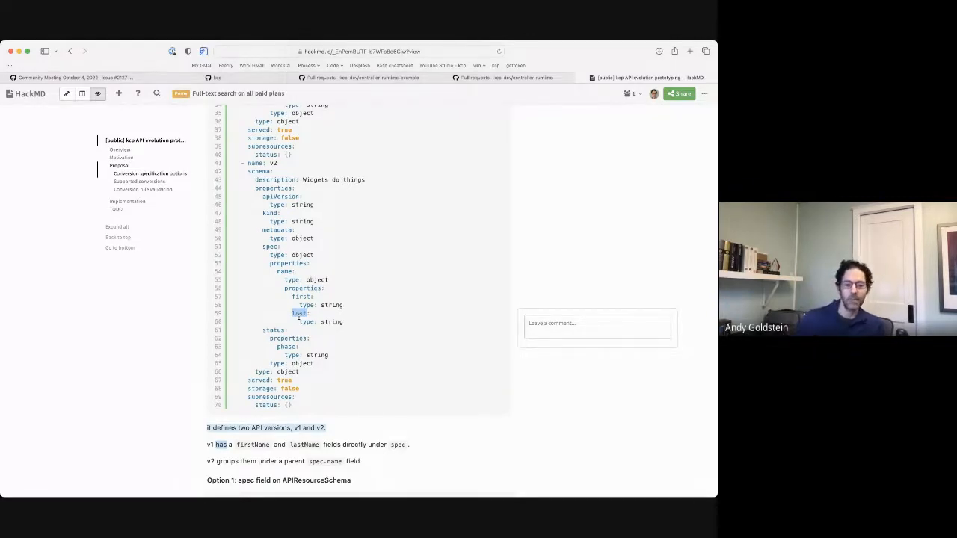
pyautogui.scroll(-3)
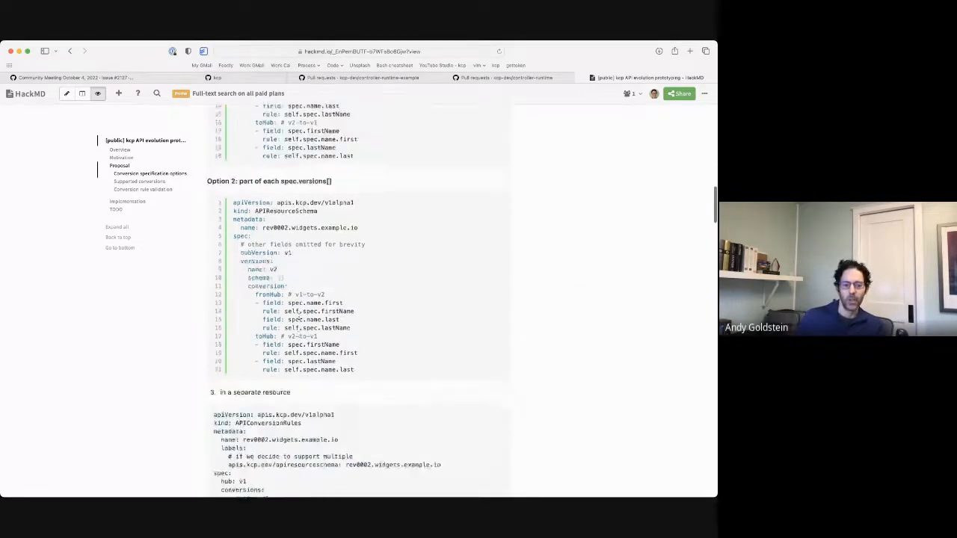
pyautogui.scroll(-3)
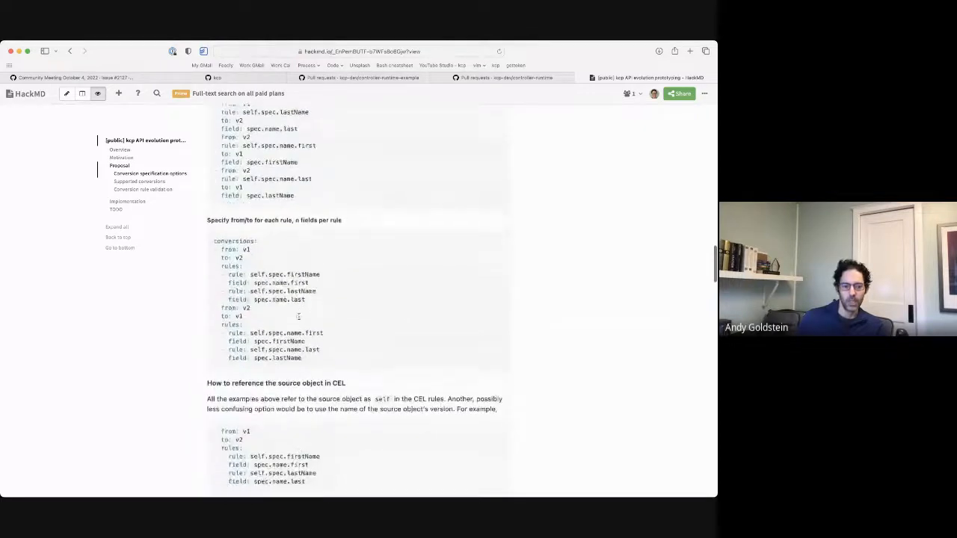
pyautogui.scroll(-3)
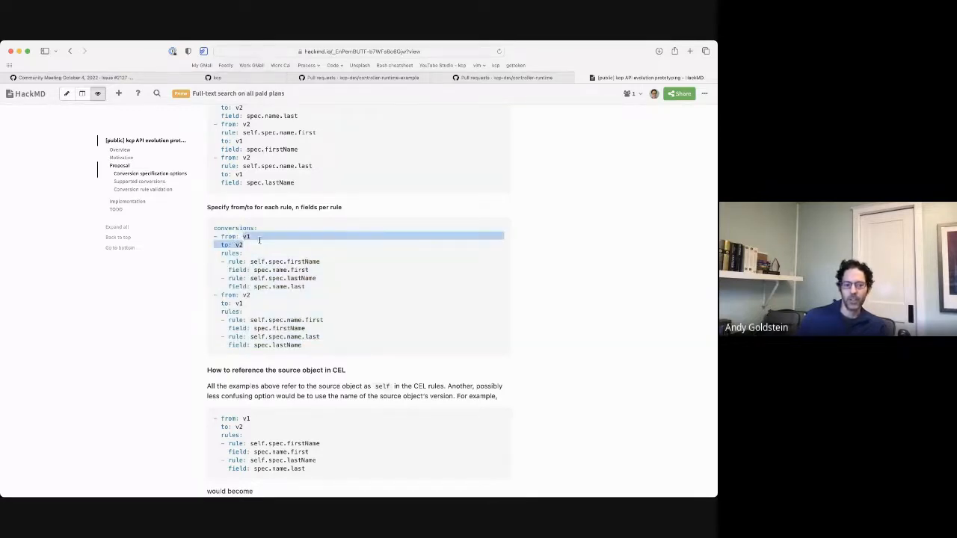
pyautogui.click(260, 236)
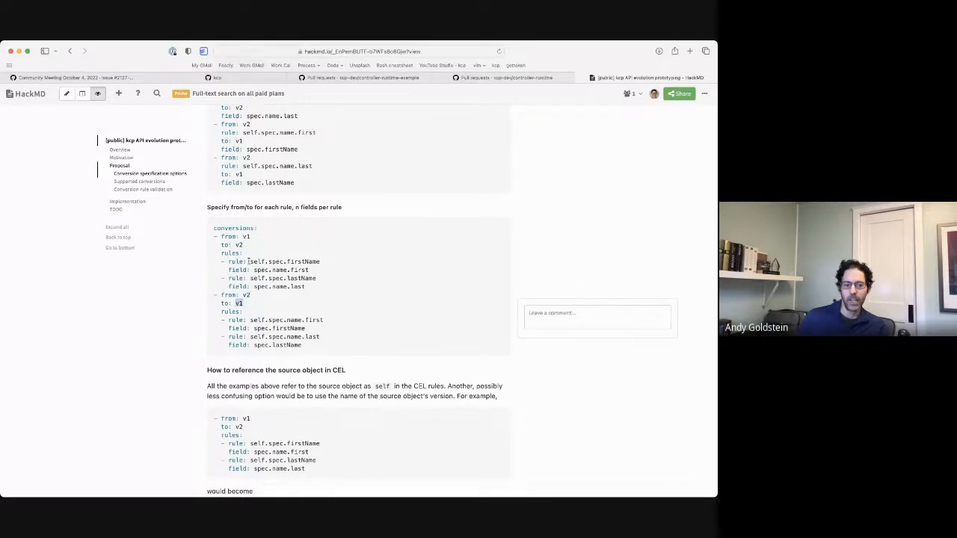
pyautogui.doubleClick(284, 262)
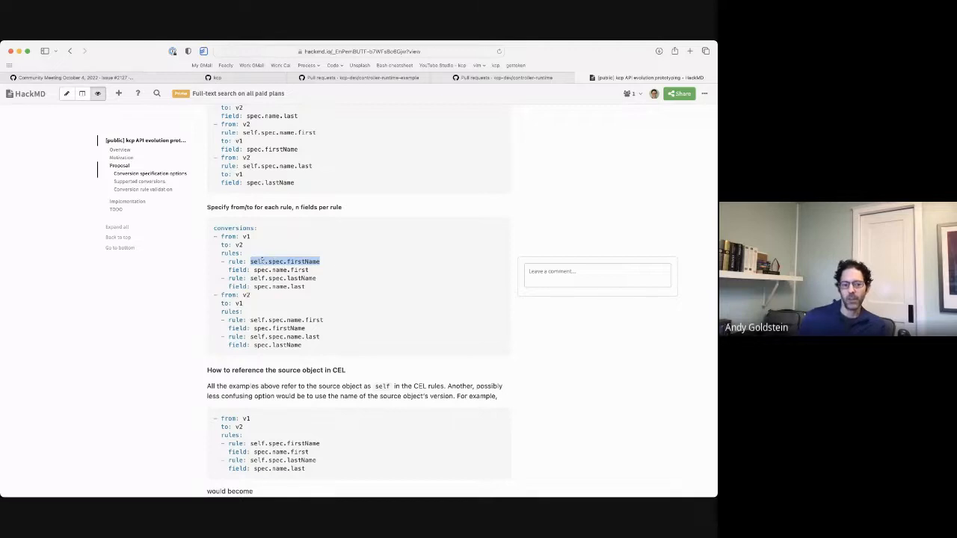
pyautogui.scroll(-3)
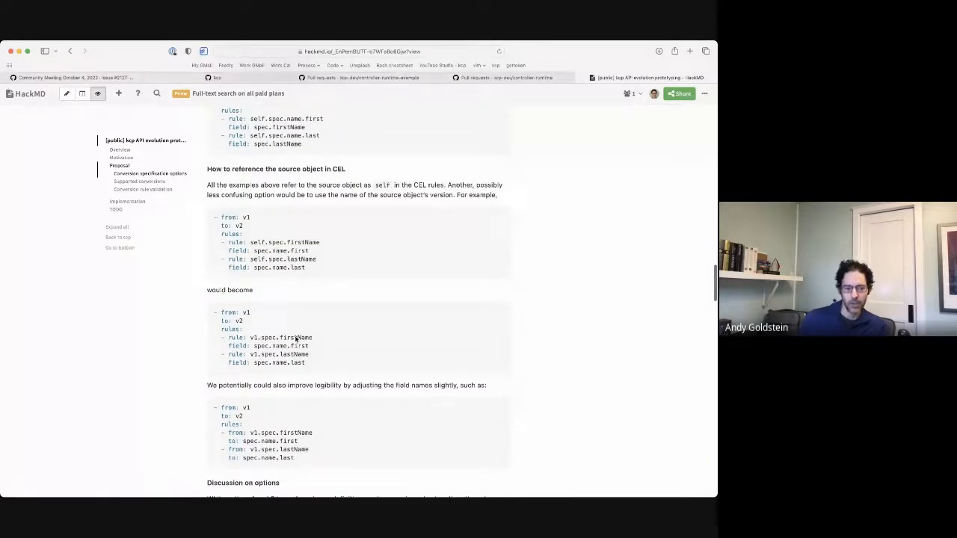
pyautogui.scroll(-3)
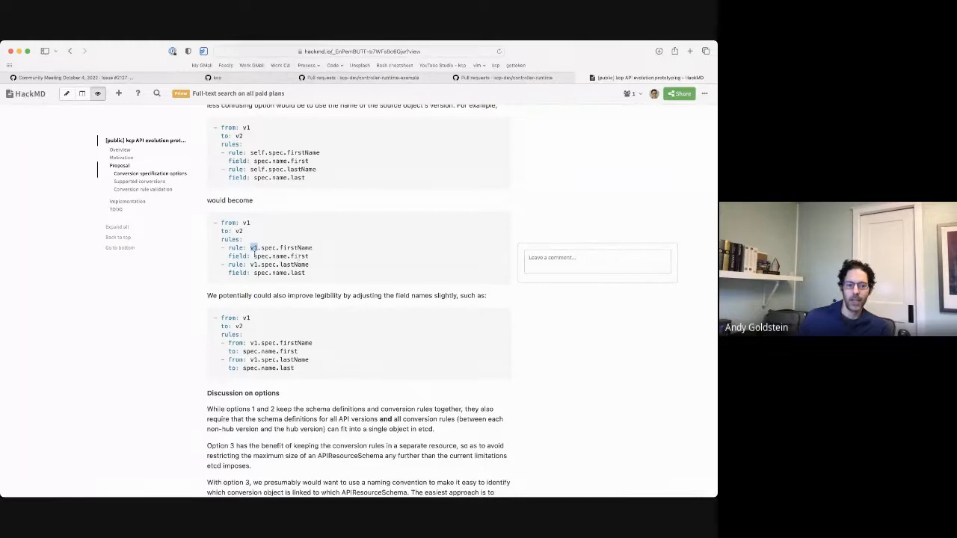
pyautogui.doubleClick(278, 256)
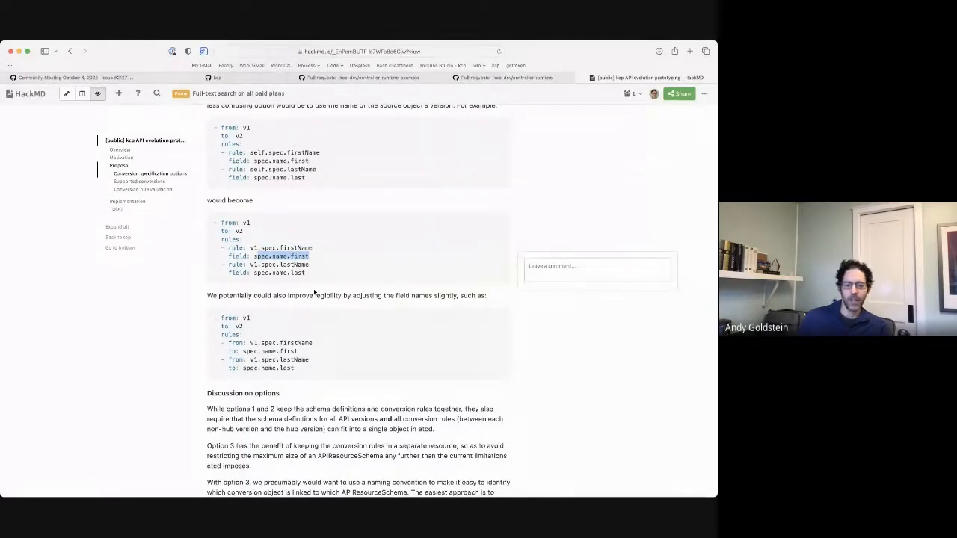
pyautogui.moveTo(391, 371)
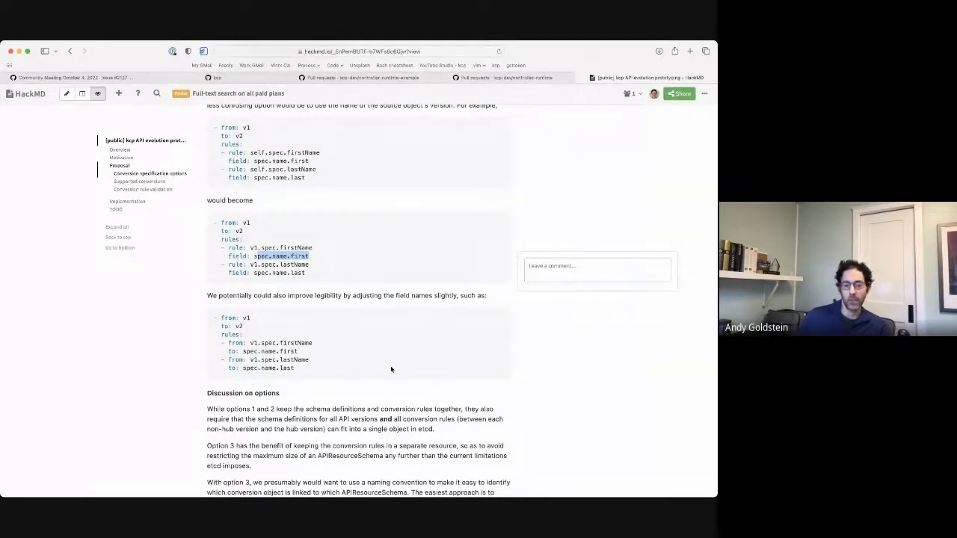
pyautogui.scroll(-3)
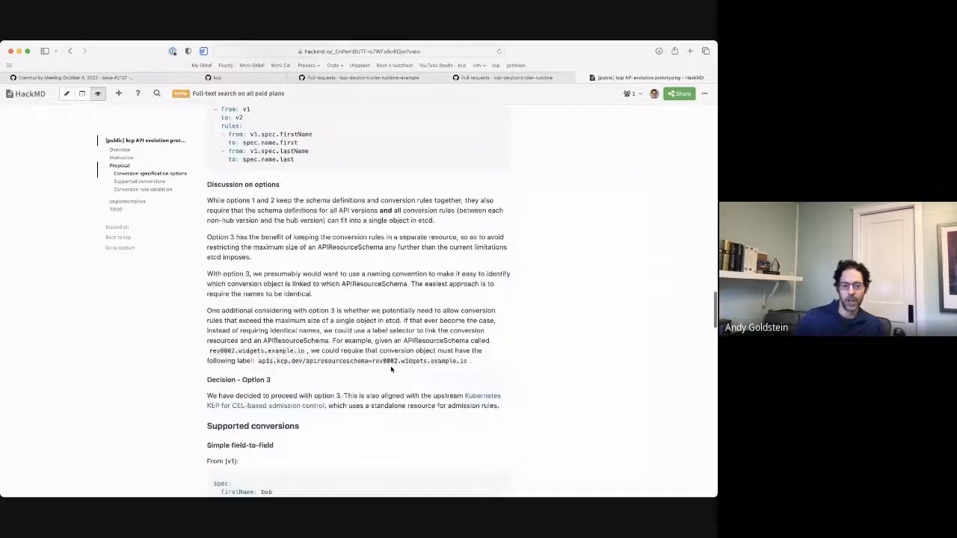
# Select realName in the v2 'List with nested map' example to start an inline comment
pyautogui.scroll(-3)
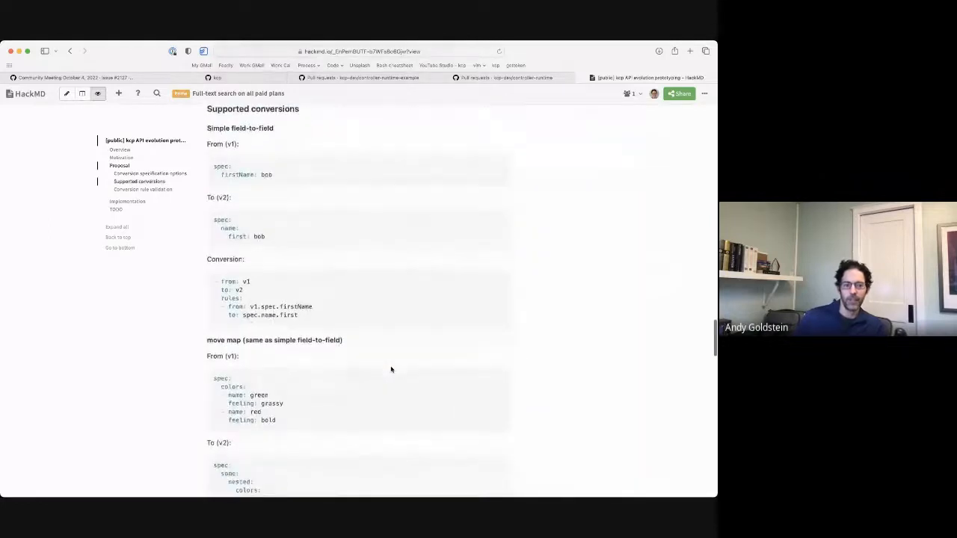
pyautogui.scroll(-3)
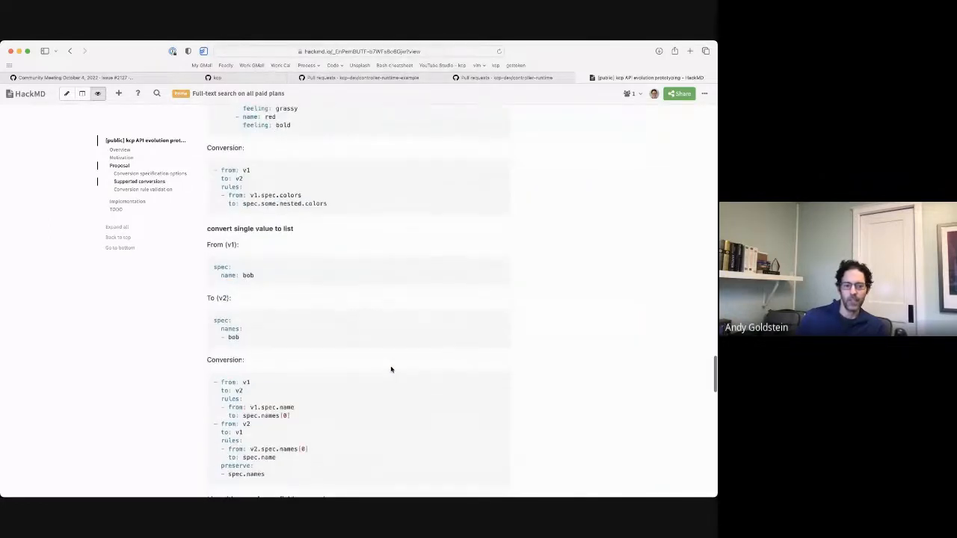
pyautogui.scroll(-3)
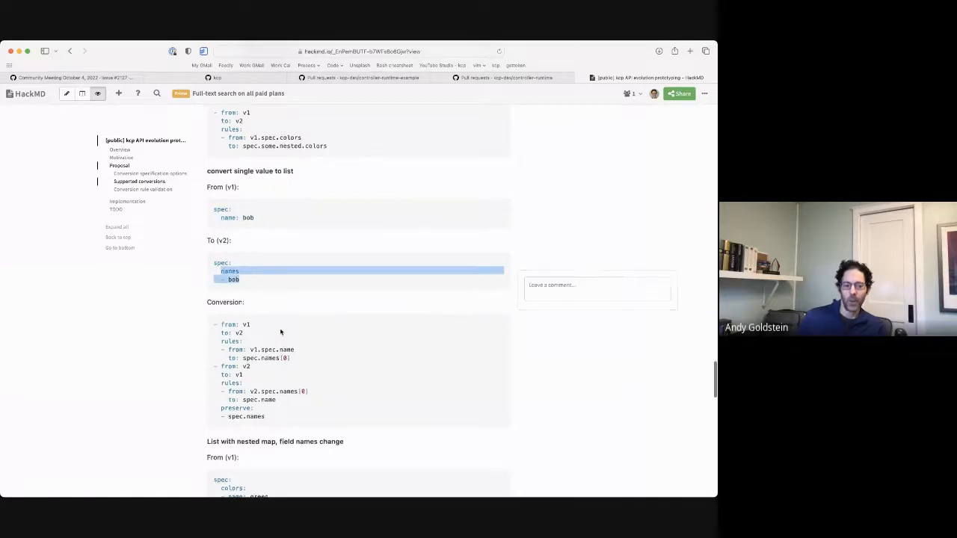
pyautogui.scroll(-3)
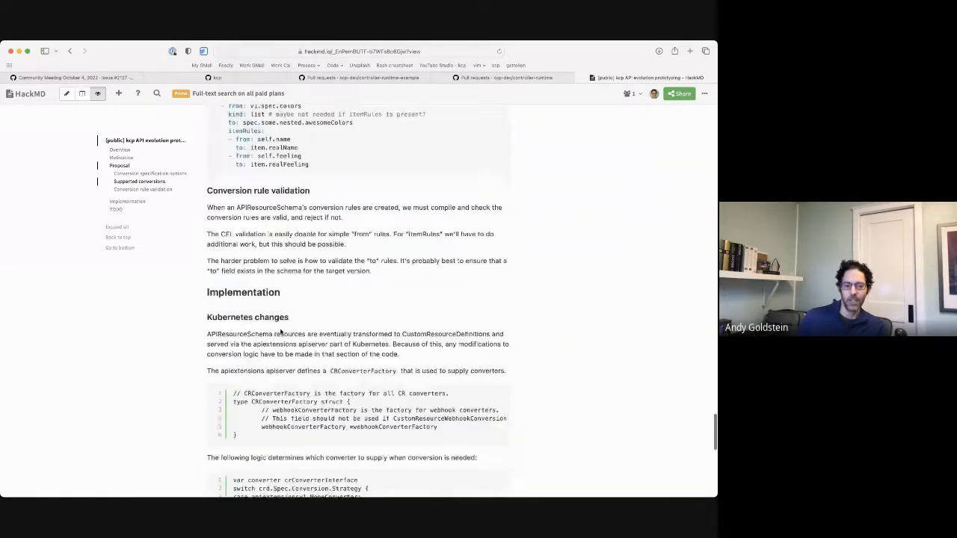
pyautogui.scroll(3)
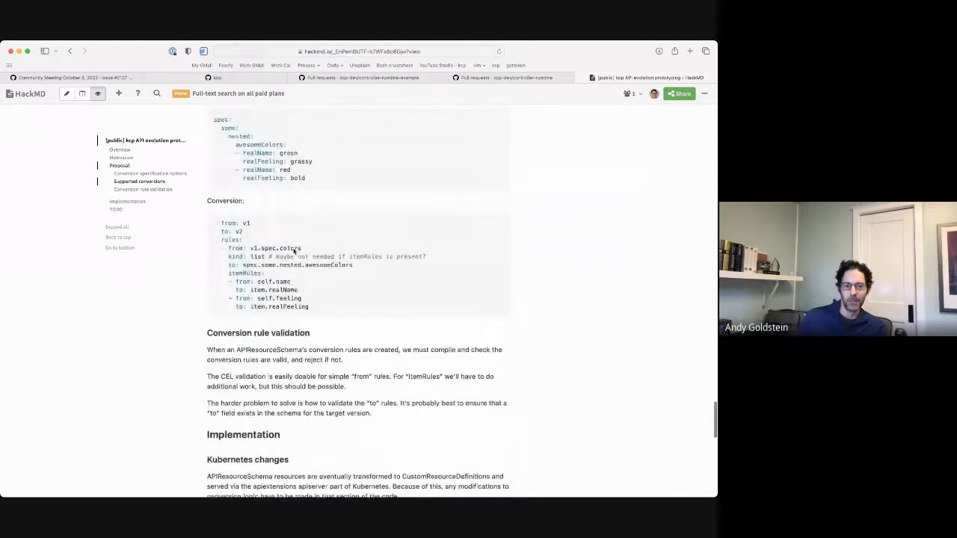
pyautogui.scroll(3)
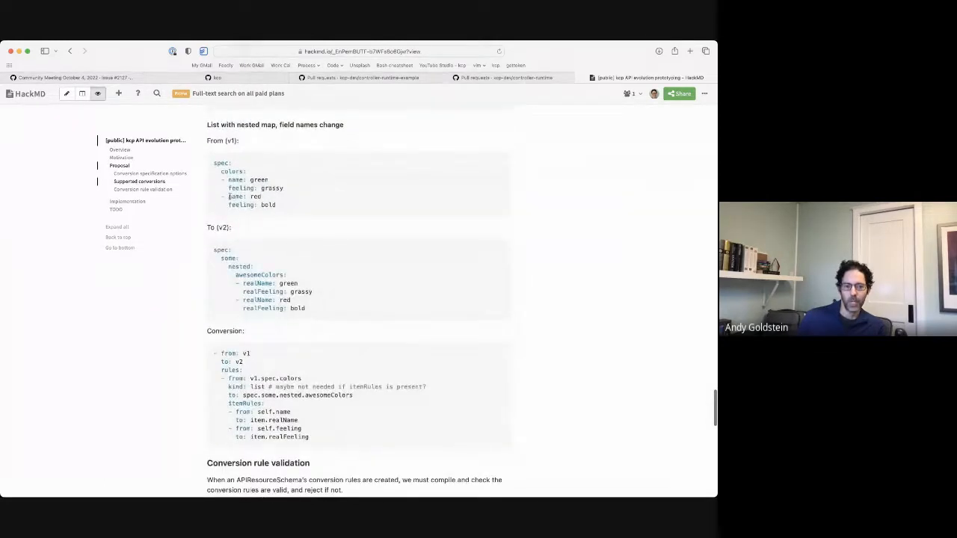
pyautogui.moveTo(228, 180); pyautogui.dragTo(291, 188)
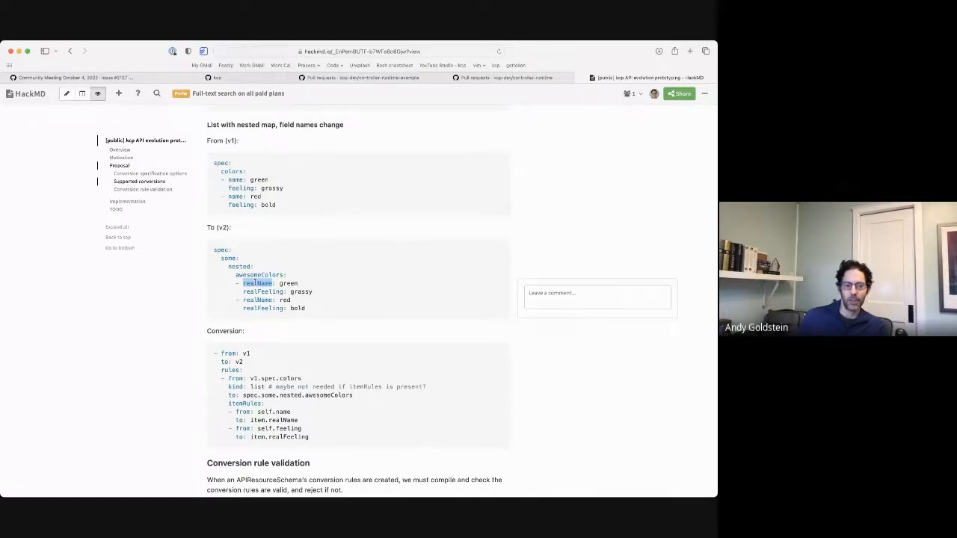
pyautogui.moveTo(307, 419)
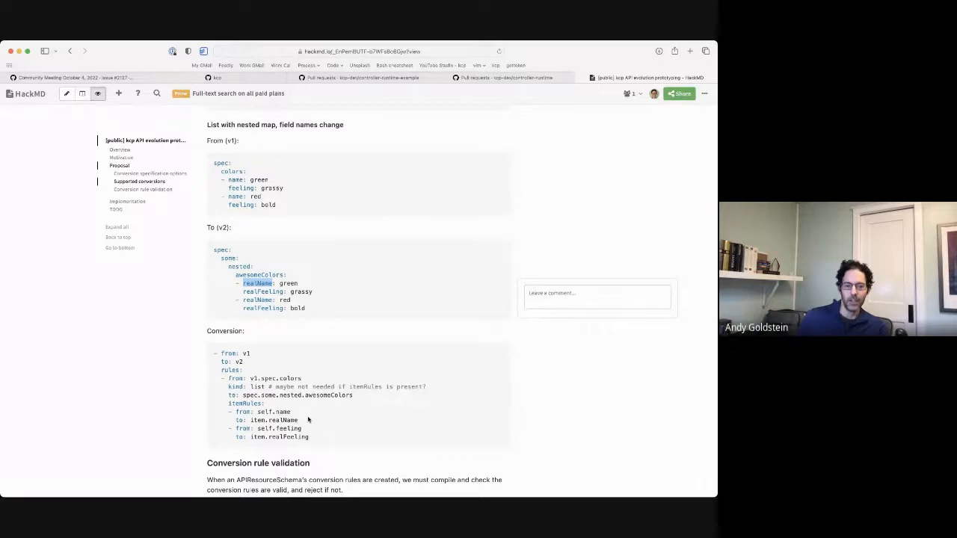
pyautogui.moveTo(395, 309)
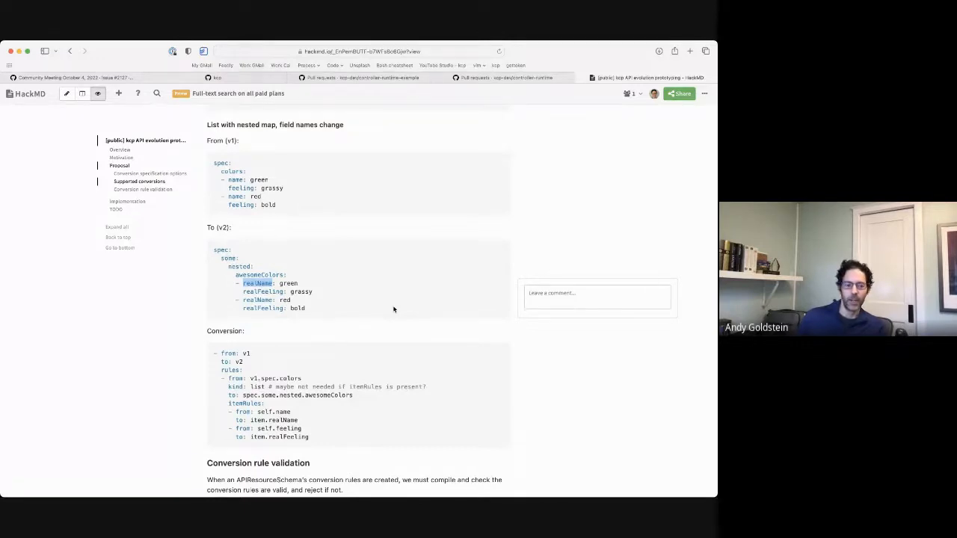
pyautogui.moveTo(385, 365)
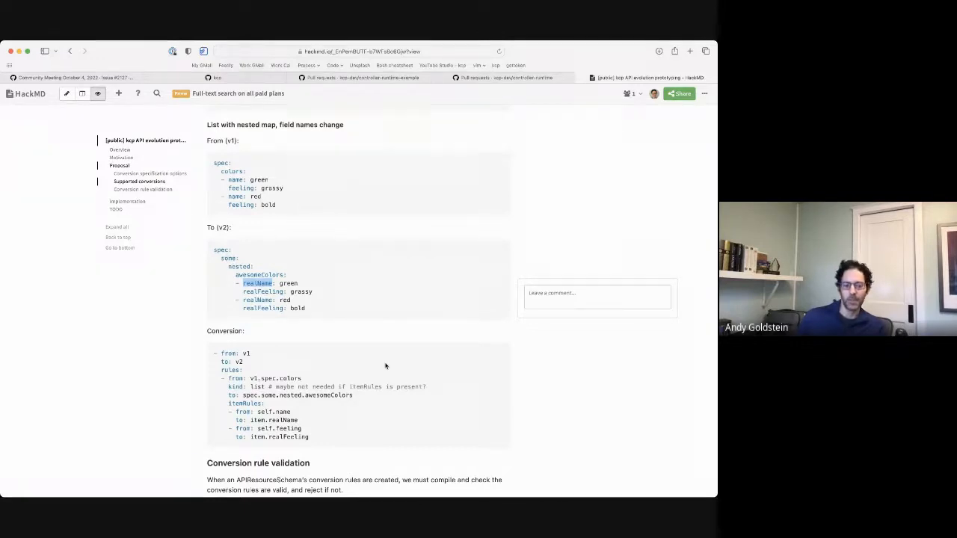
pyautogui.scroll(-3)
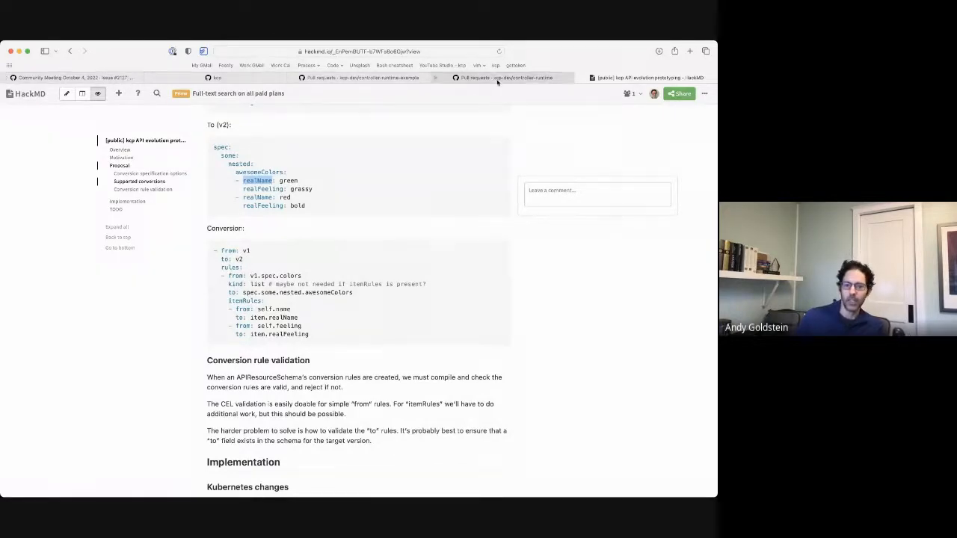
# In kcp-dev/kcp, open pull request #2105 'WIP: Add CEL-based conversions for APIResourceSchemas'
pyautogui.click(502, 78)
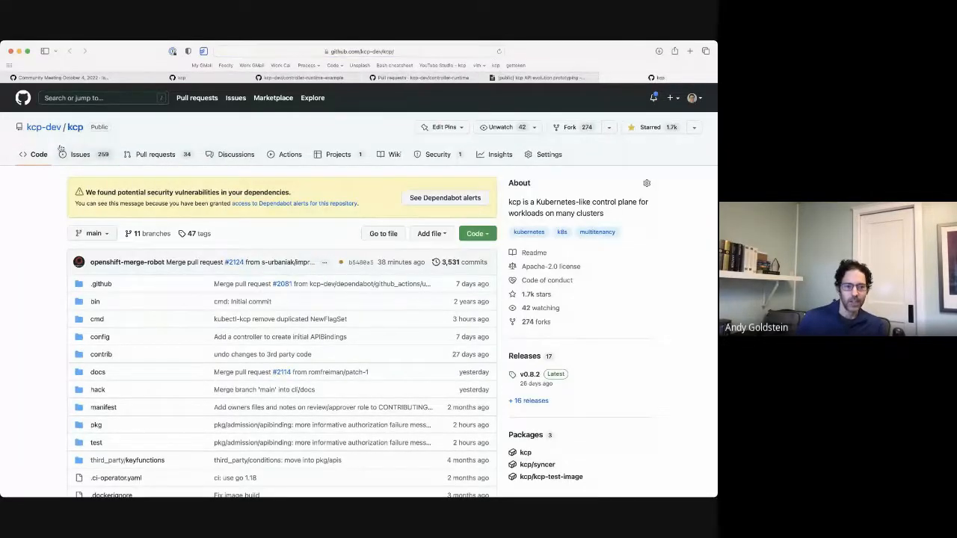
pyautogui.click(155, 153)
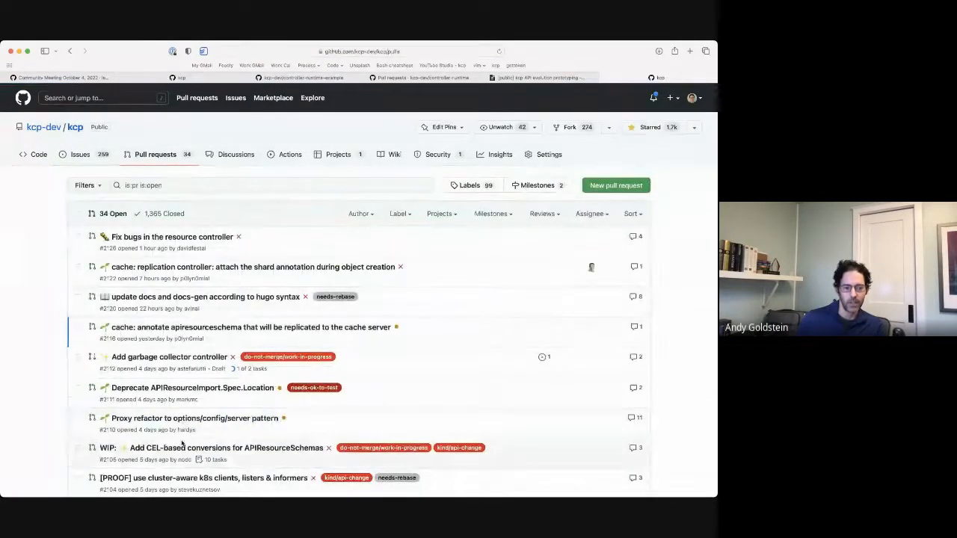
pyautogui.click(224, 449)
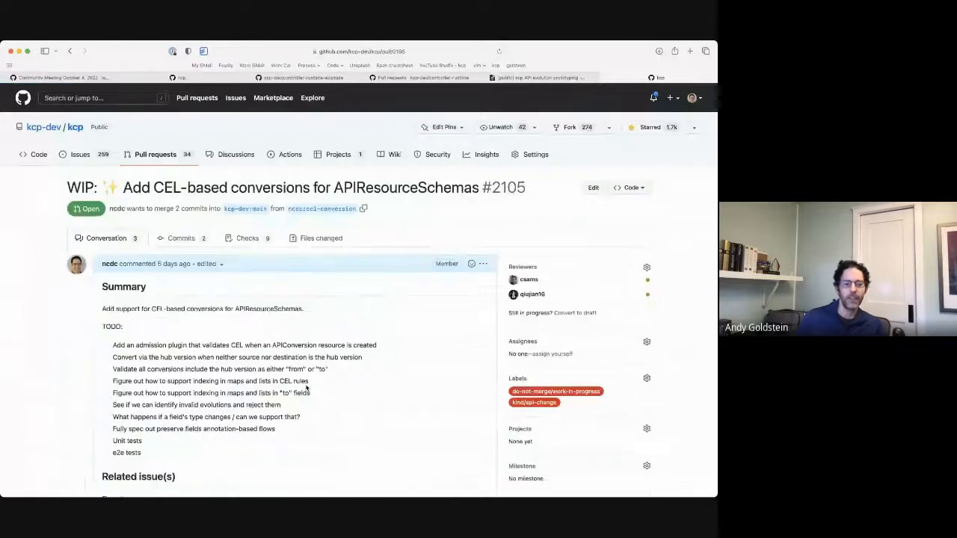
pyautogui.scroll(-3)
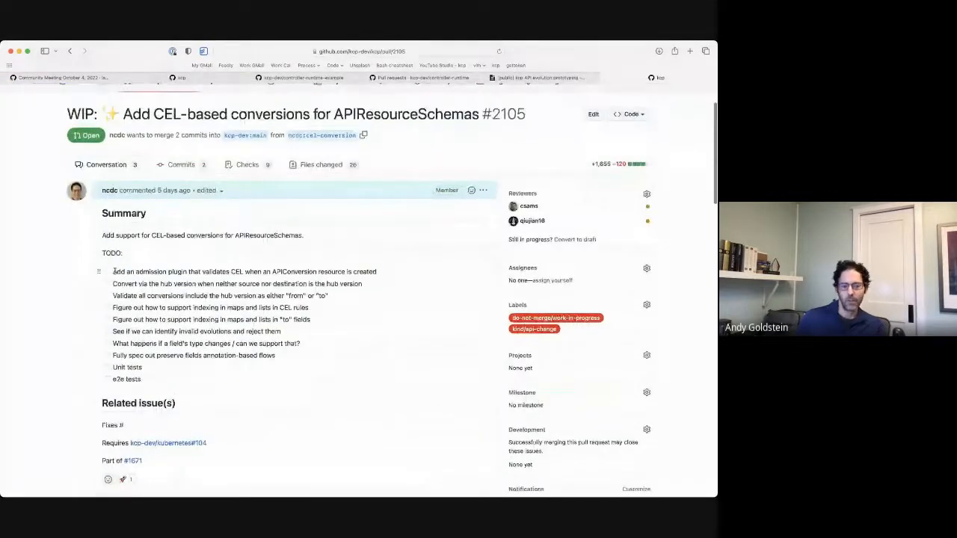
pyautogui.doubleClick(245, 272)
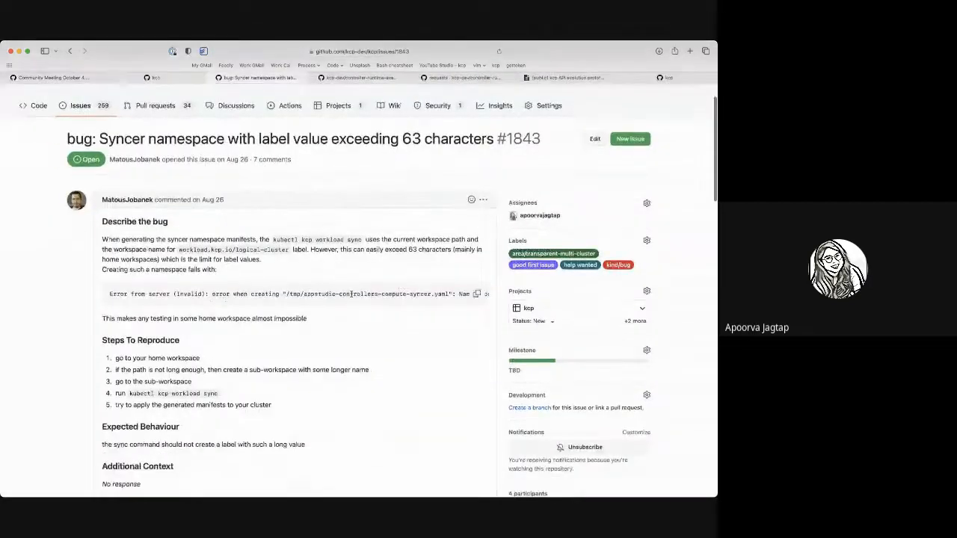
pyautogui.scroll(-3)
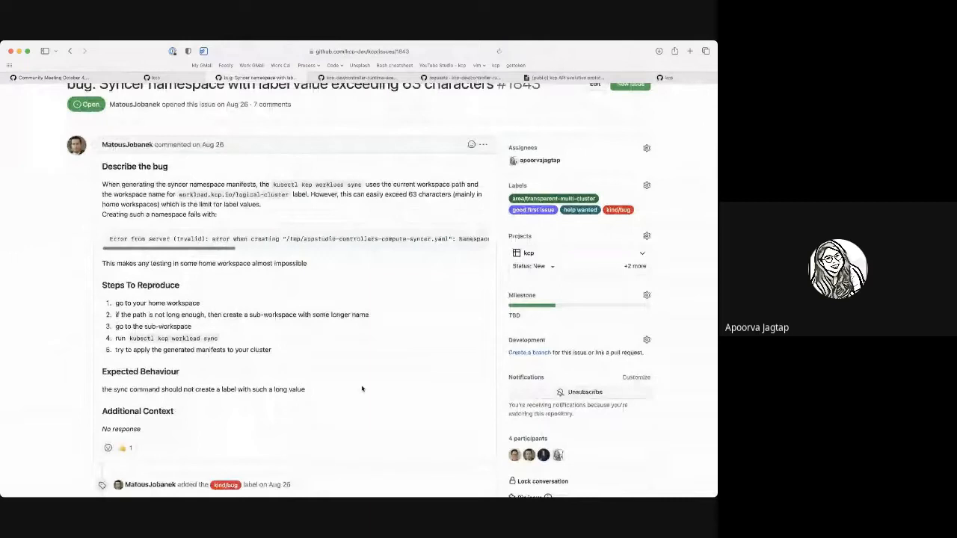
pyautogui.scroll(-3)
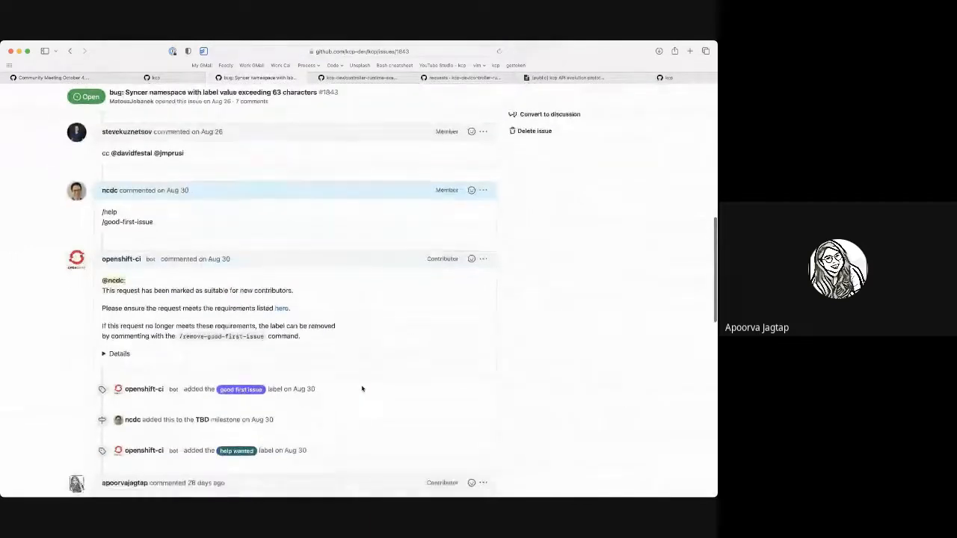
pyautogui.scroll(-3)
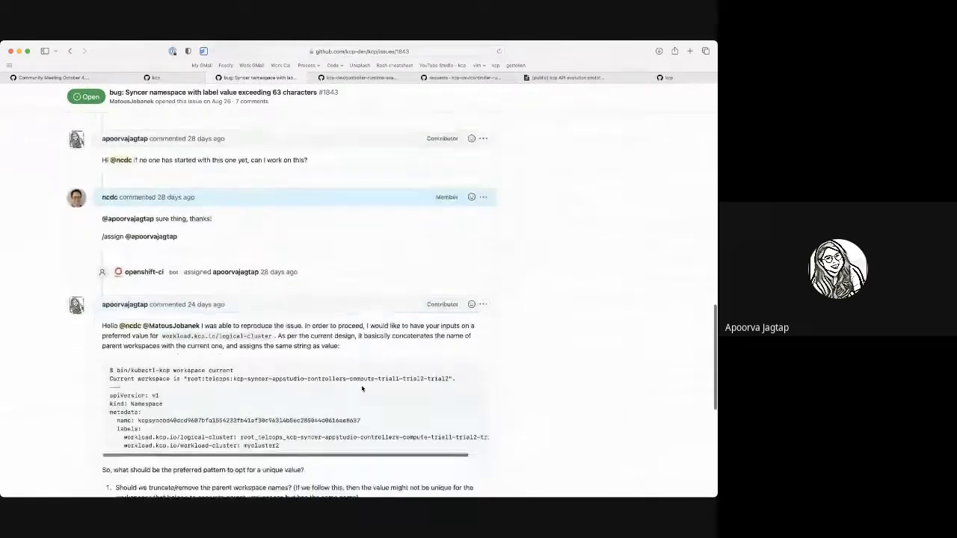
pyautogui.scroll(-3)
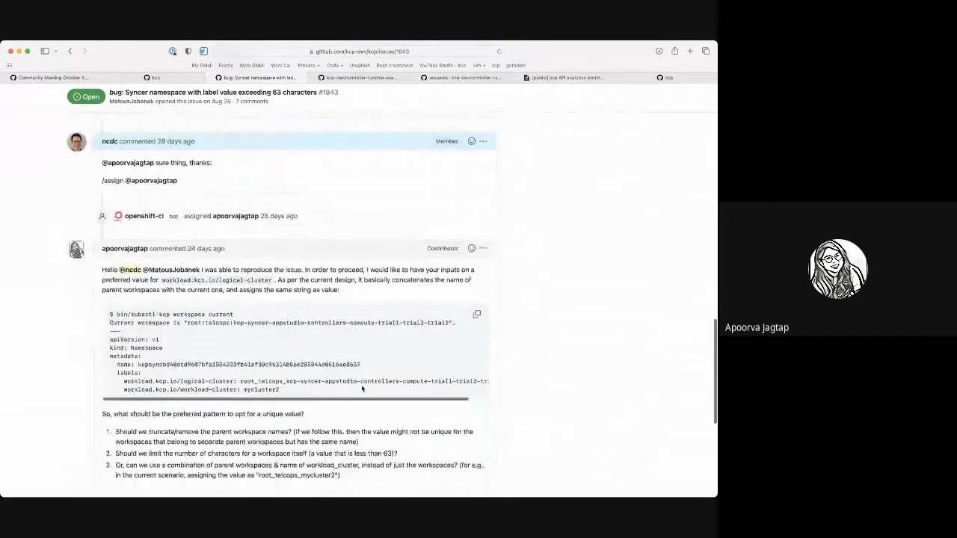
pyautogui.scroll(-3)
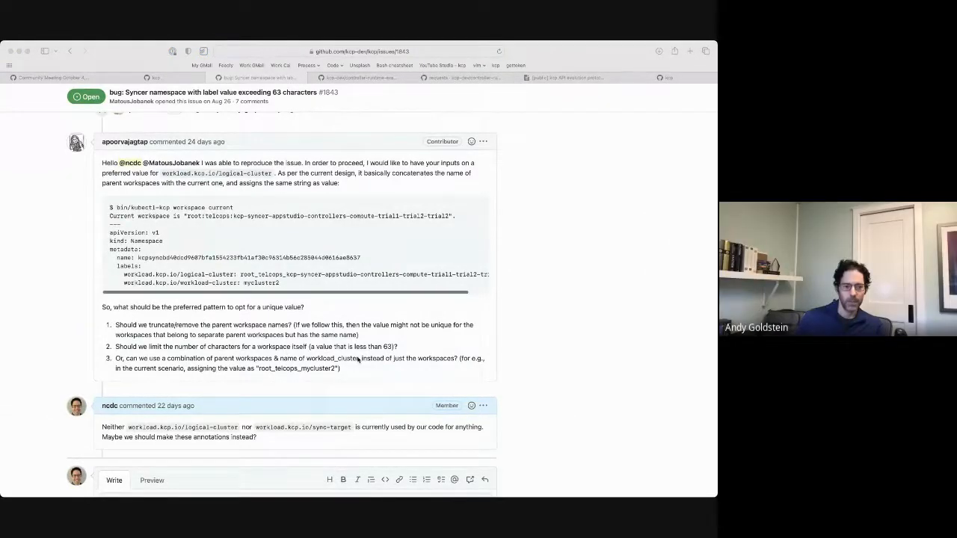
pyautogui.moveTo(211, 450)
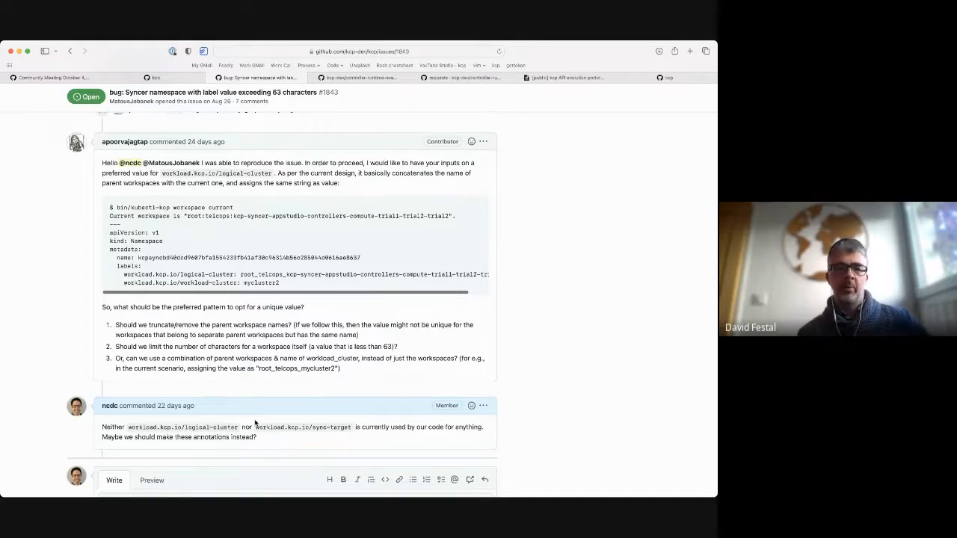
pyautogui.scroll(-3)
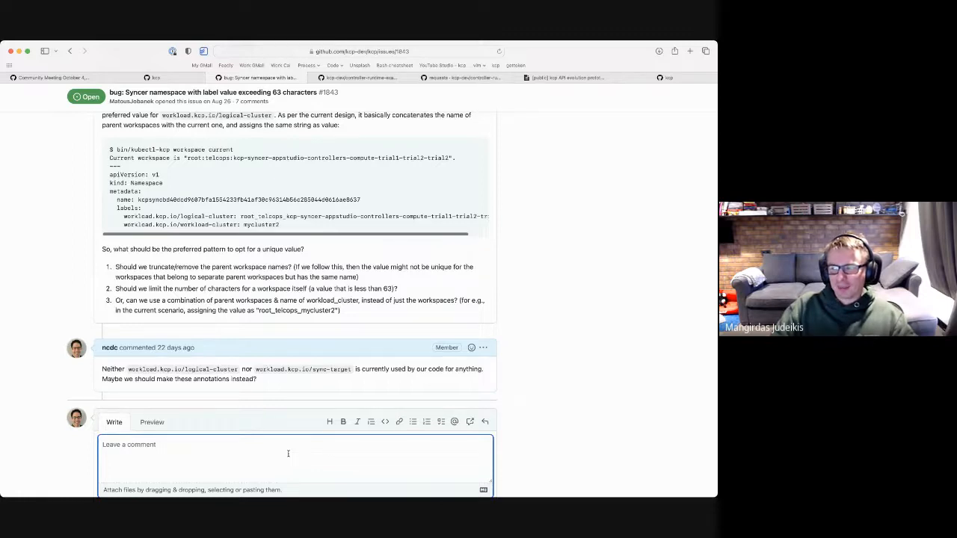
# Post 'Discussed in community call today. Let's remove these.' as a comment on issue #1843
pyautogui.write("Let's remove the")
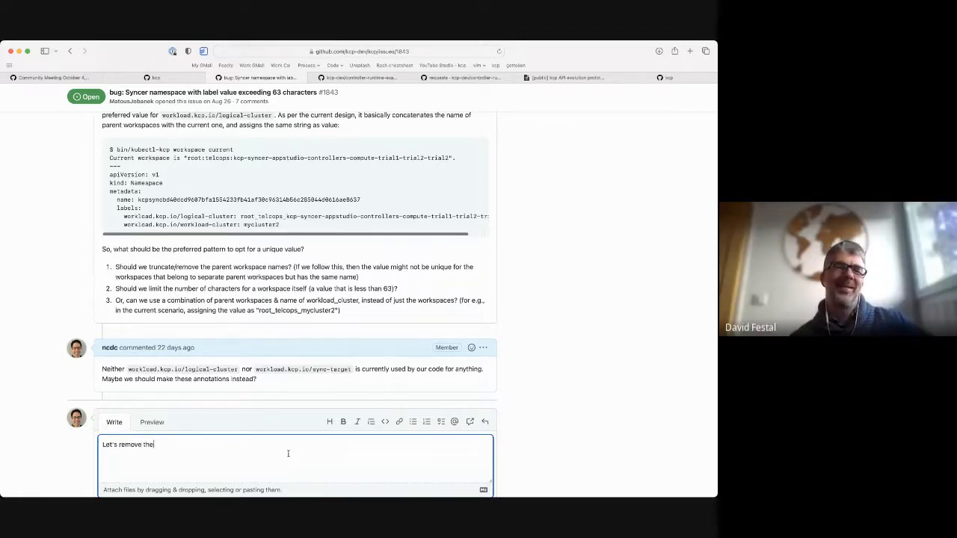
pyautogui.write('se.')
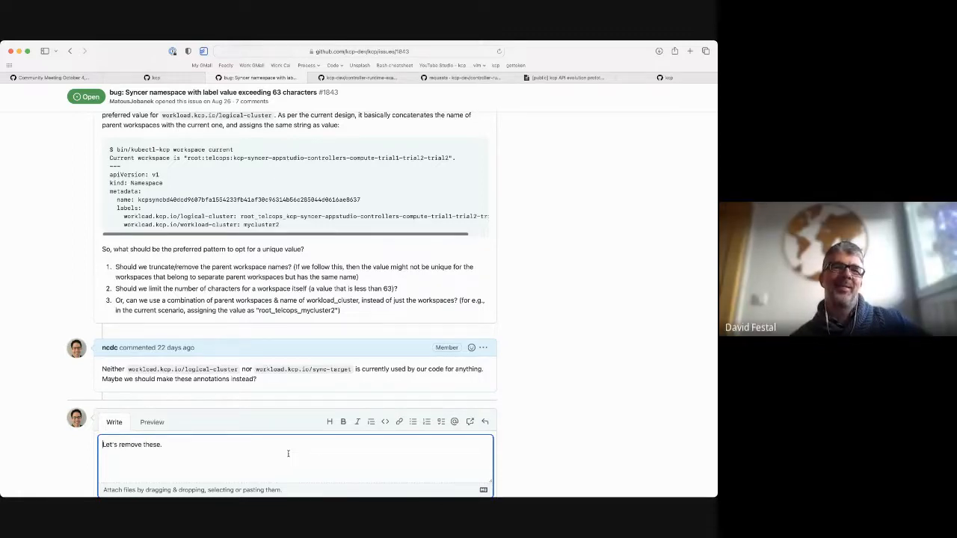
pyautogui.write('Discussed in community call today.')
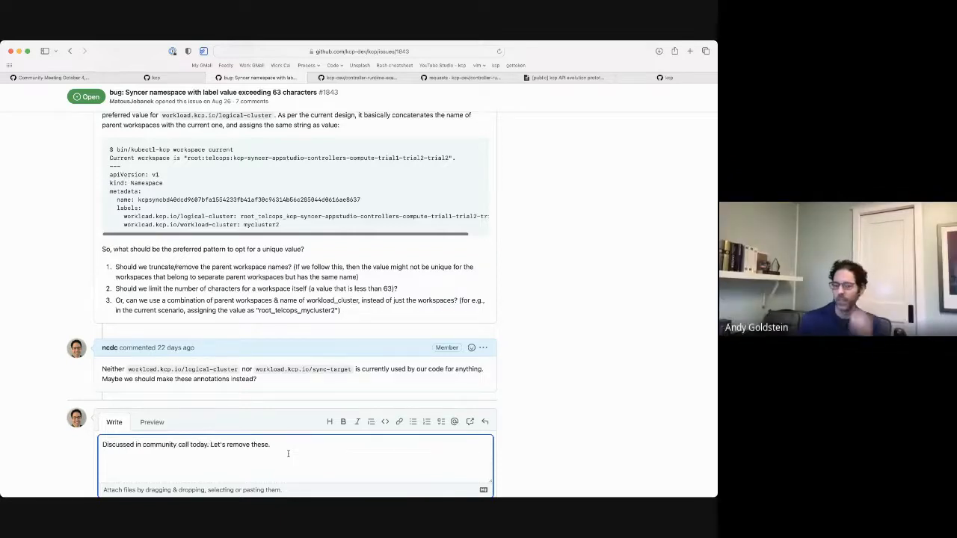
pyautogui.click(470, 401)
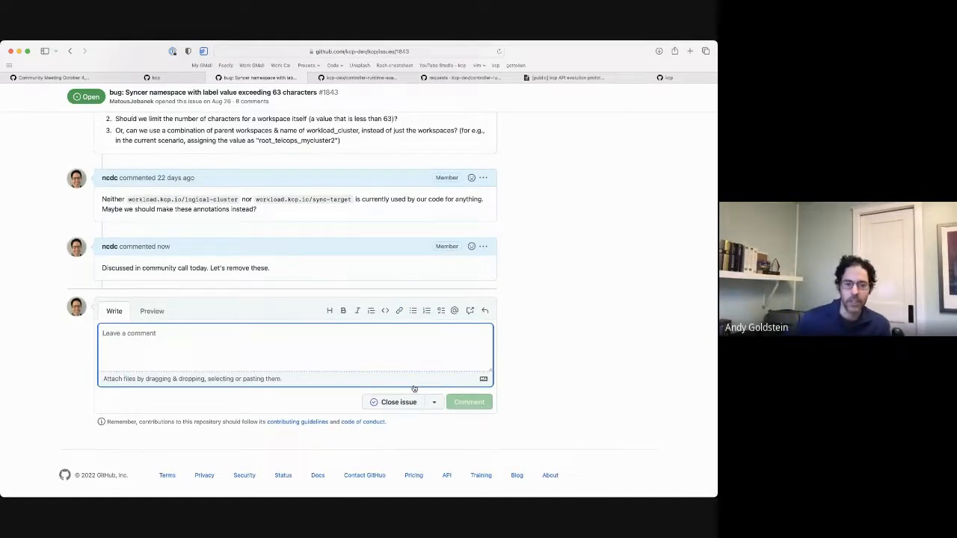
pyautogui.scroll(3)
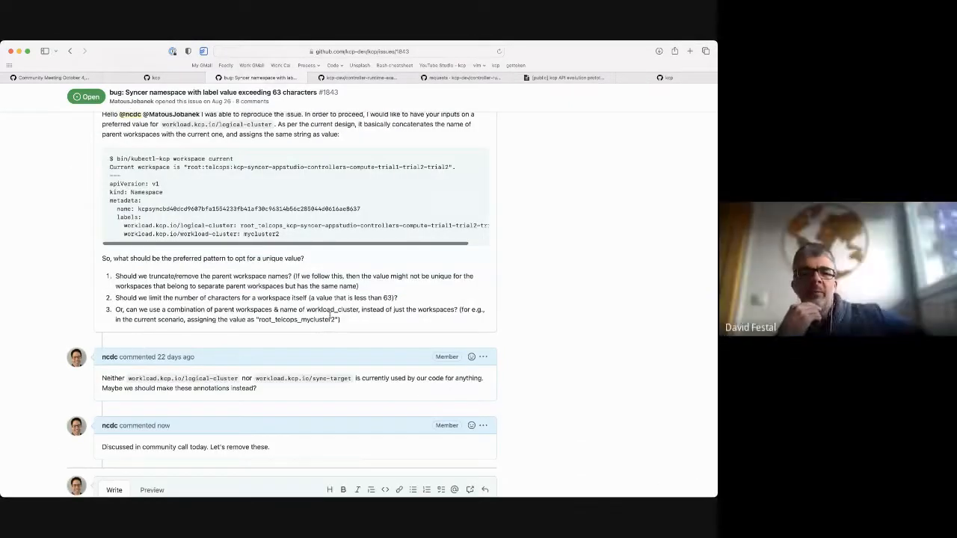
pyautogui.scroll(-3)
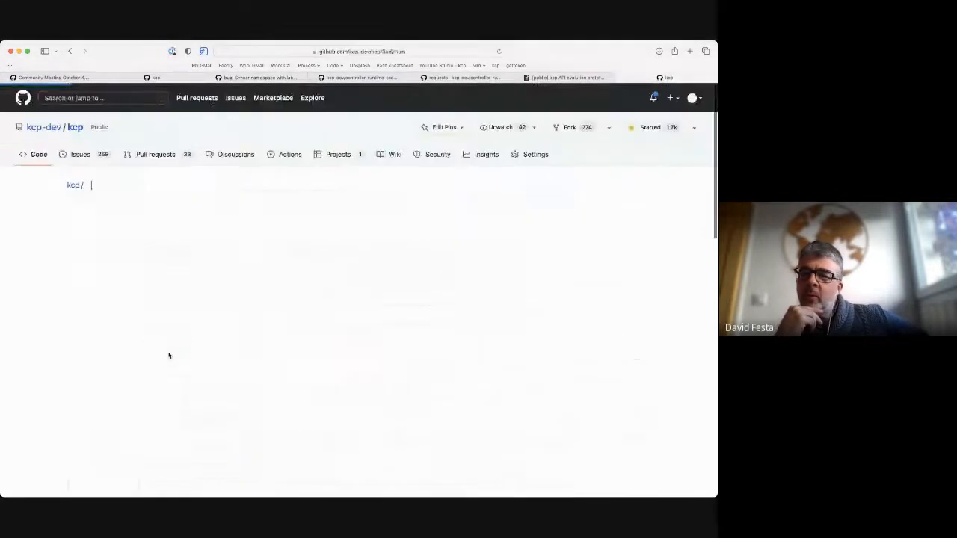
# Find and open pkg/cliplugins/workload/plugin/syncer.yaml and select the Namespace labels block
pyautogui.write('syncyaml')
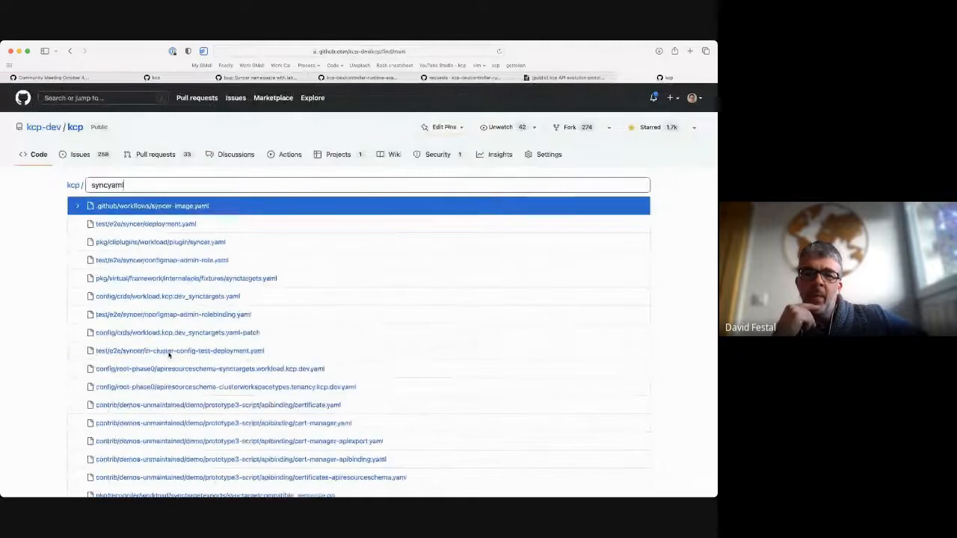
pyautogui.press('Down')
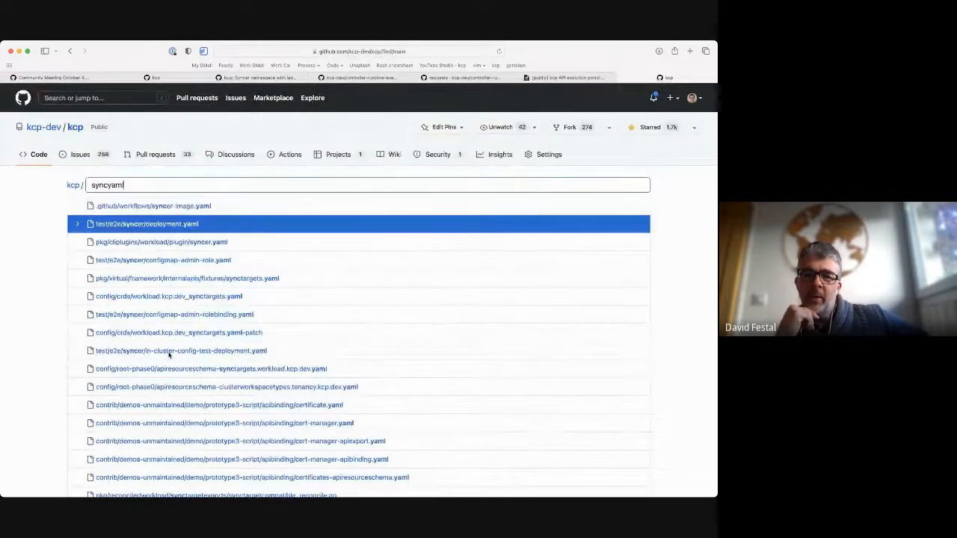
pyautogui.click(158, 242)
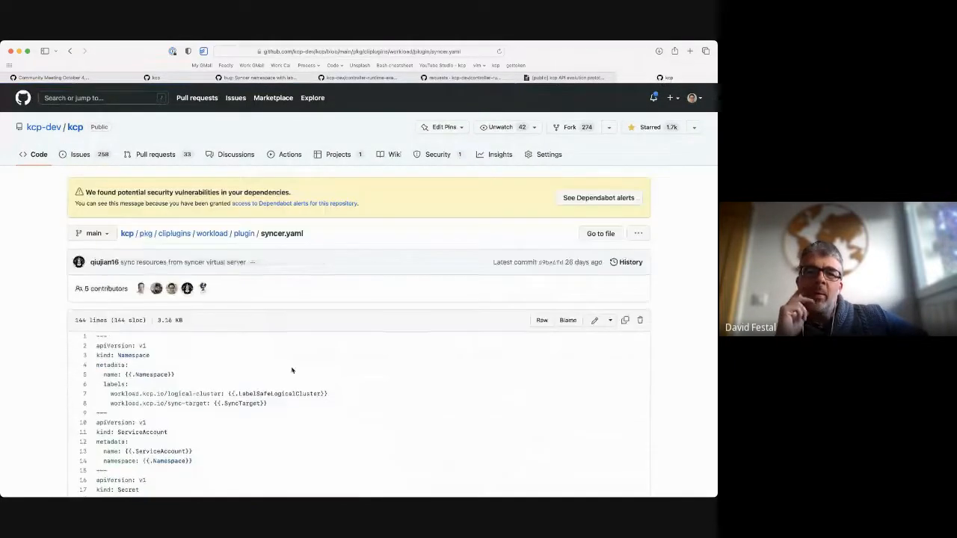
pyautogui.scroll(-3)
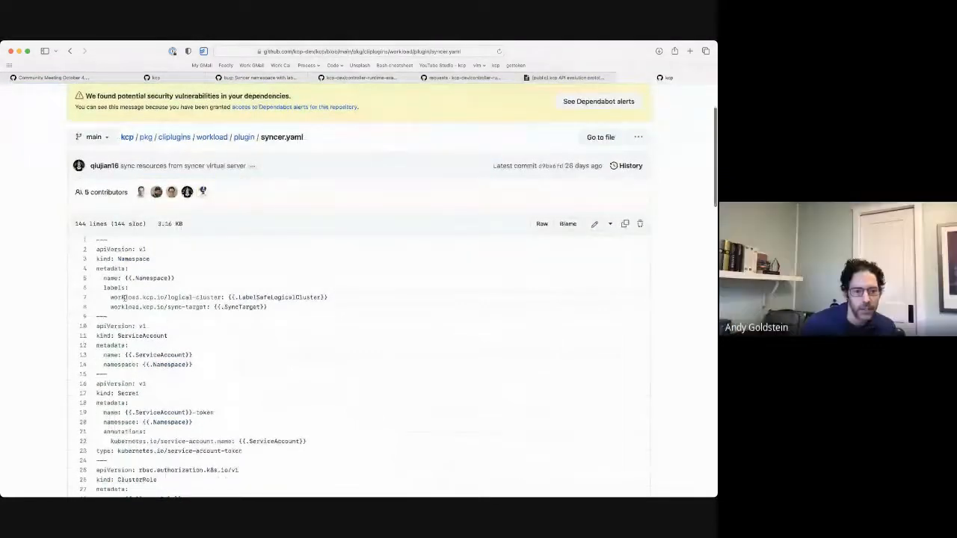
pyautogui.moveTo(111, 296); pyautogui.dragTo(266, 307)
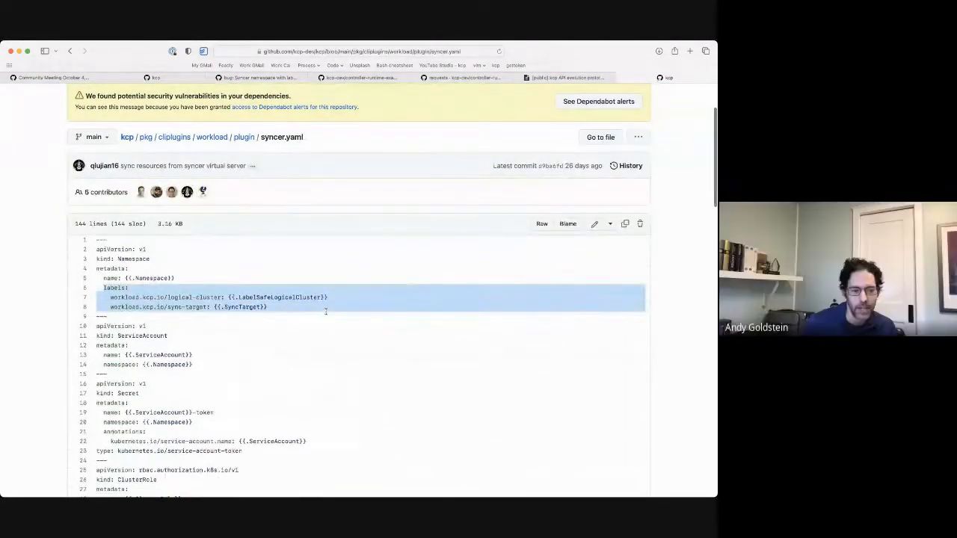
pyautogui.scroll(-3)
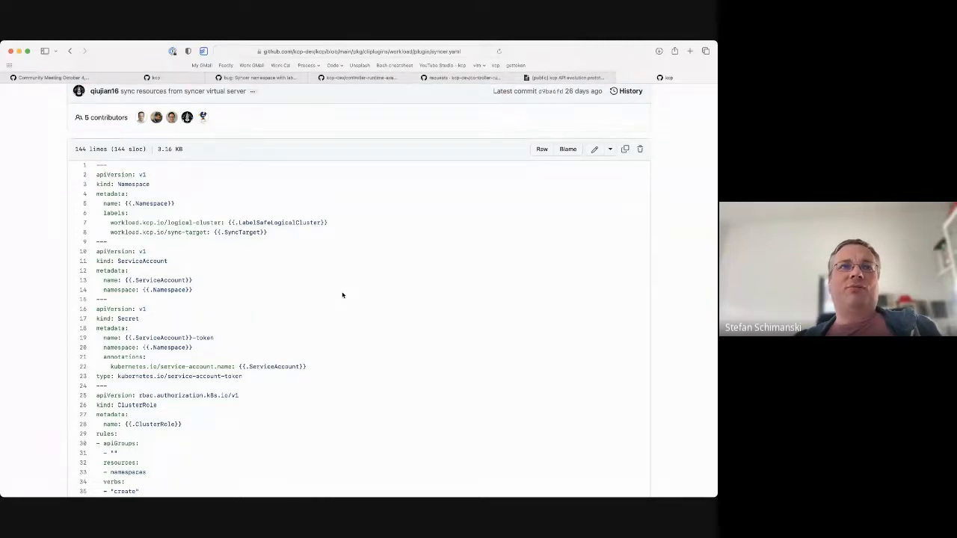
pyautogui.moveTo(195, 232)
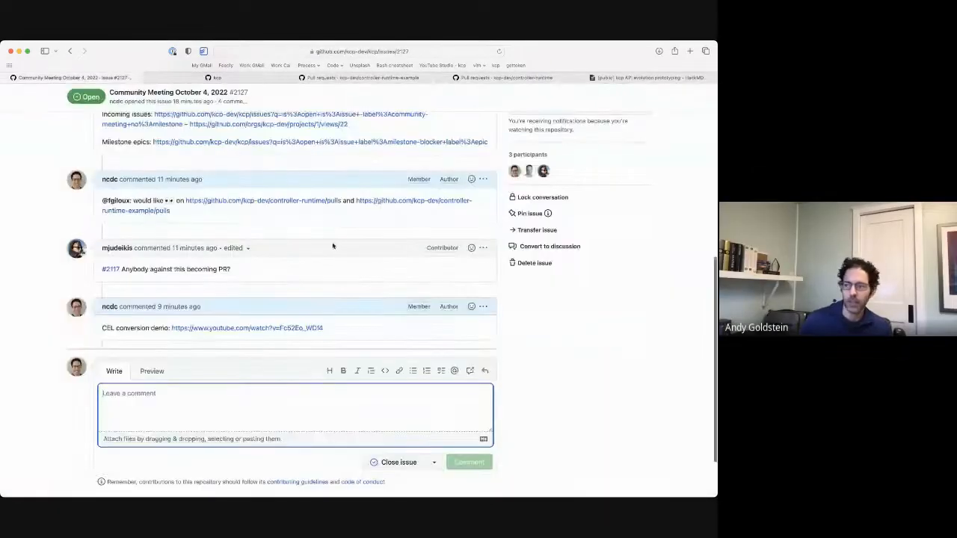
pyautogui.moveTo(110, 269)
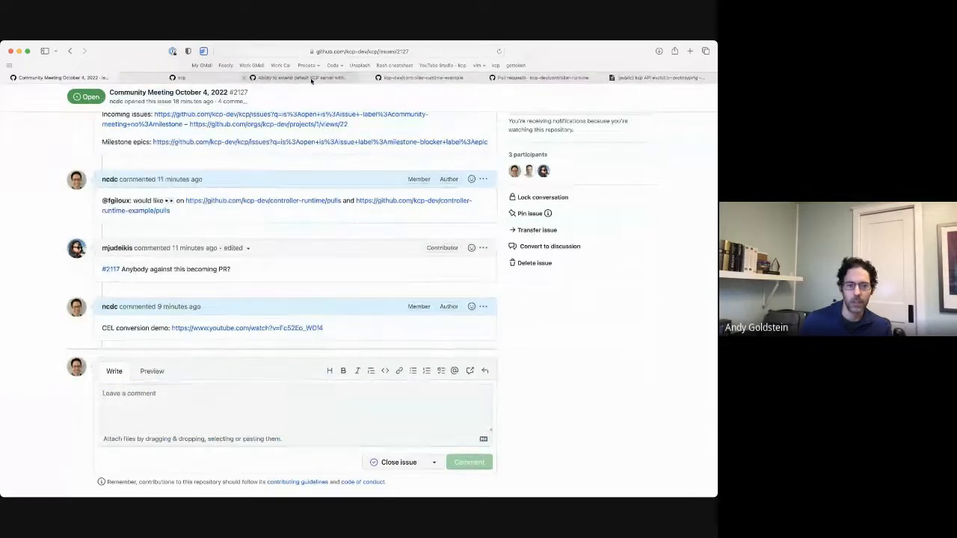
pyautogui.click(110, 269)
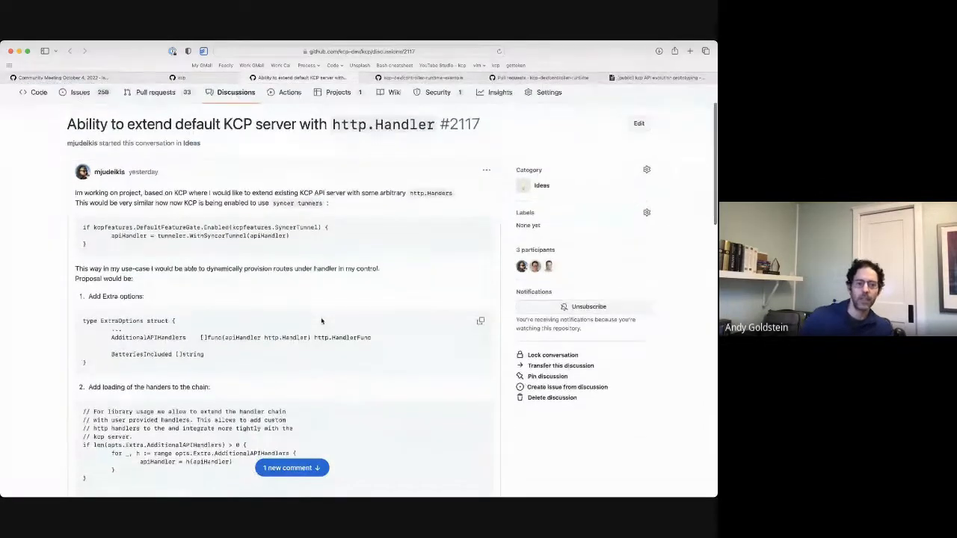
pyautogui.scroll(-3)
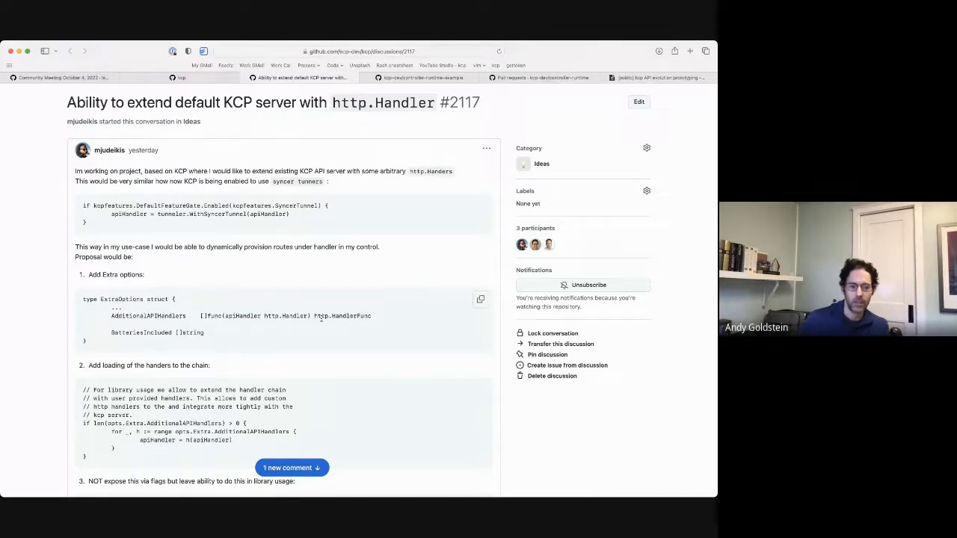
pyautogui.scroll(-3)
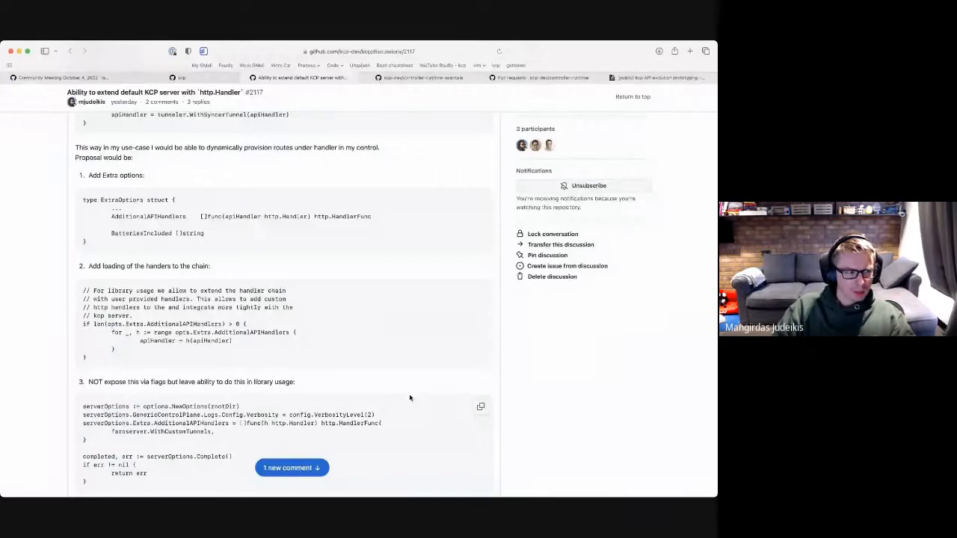
pyautogui.scroll(-3)
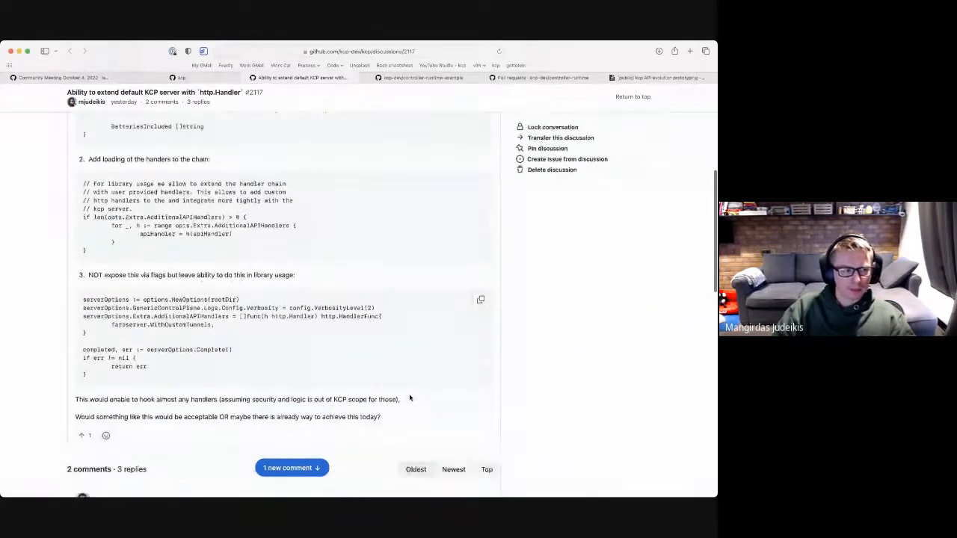
pyautogui.scroll(-3)
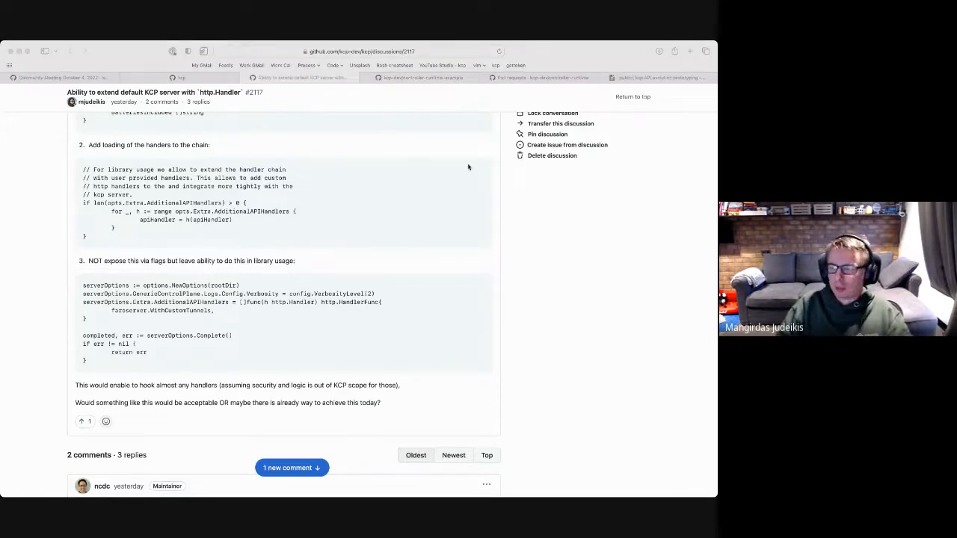
pyautogui.moveTo(469, 167)
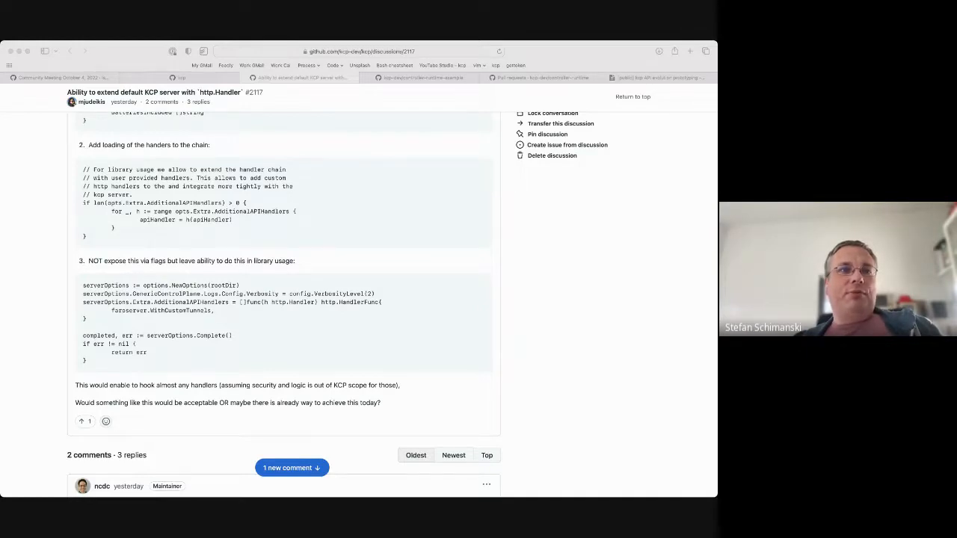
pyautogui.scroll(-3)
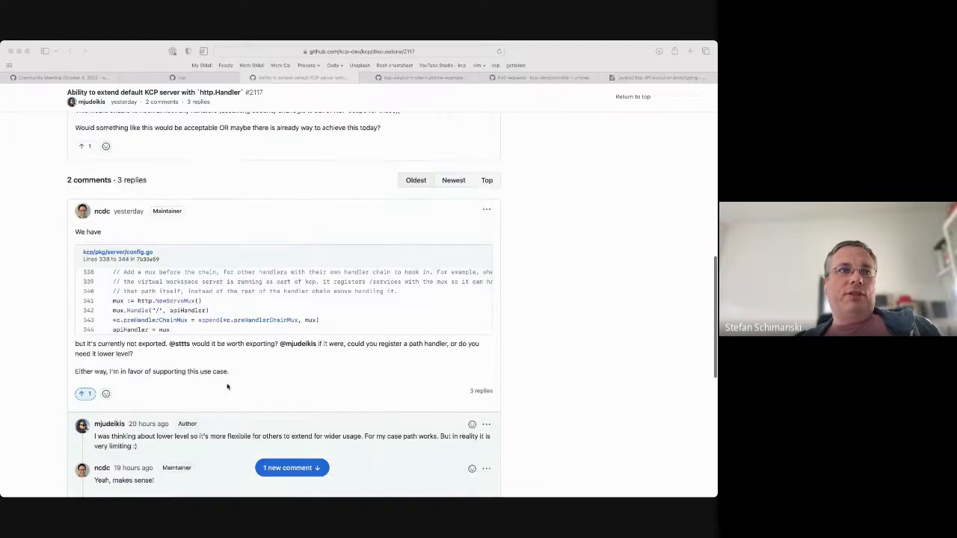
pyautogui.scroll(-3)
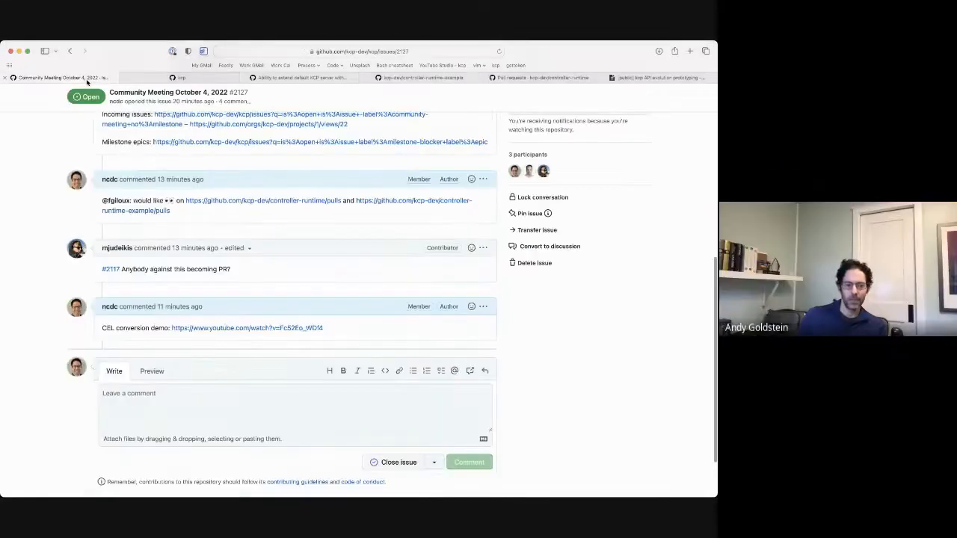
pyautogui.scroll(-3)
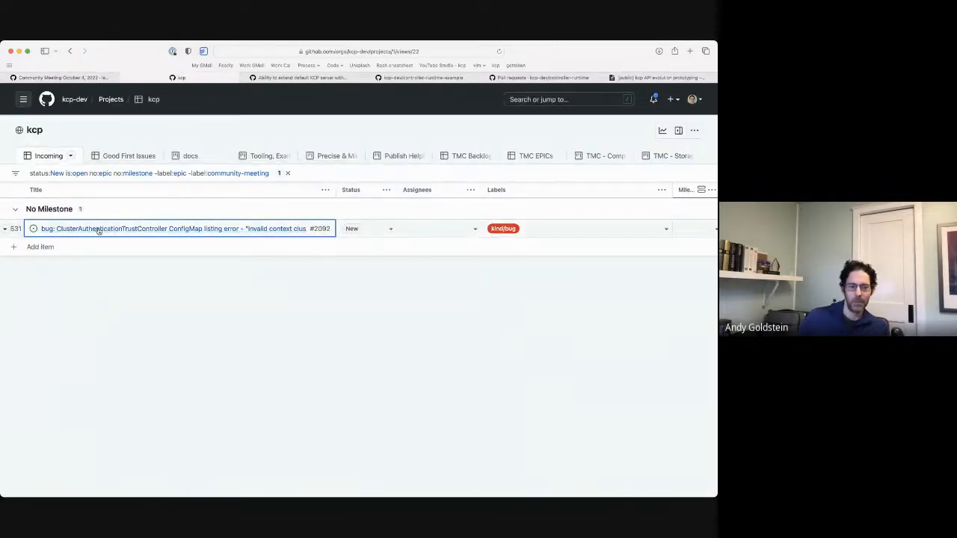
pyautogui.click(180, 227)
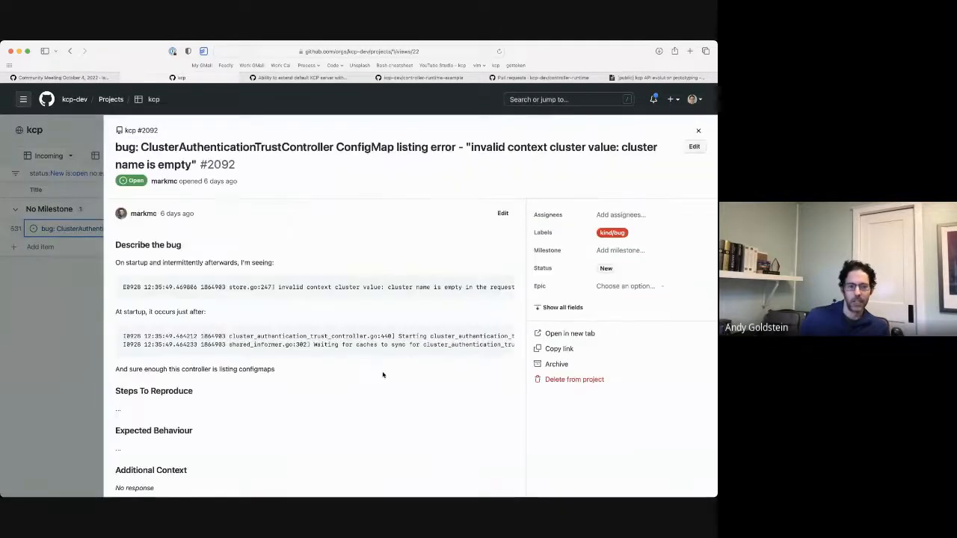
pyautogui.scroll(-3)
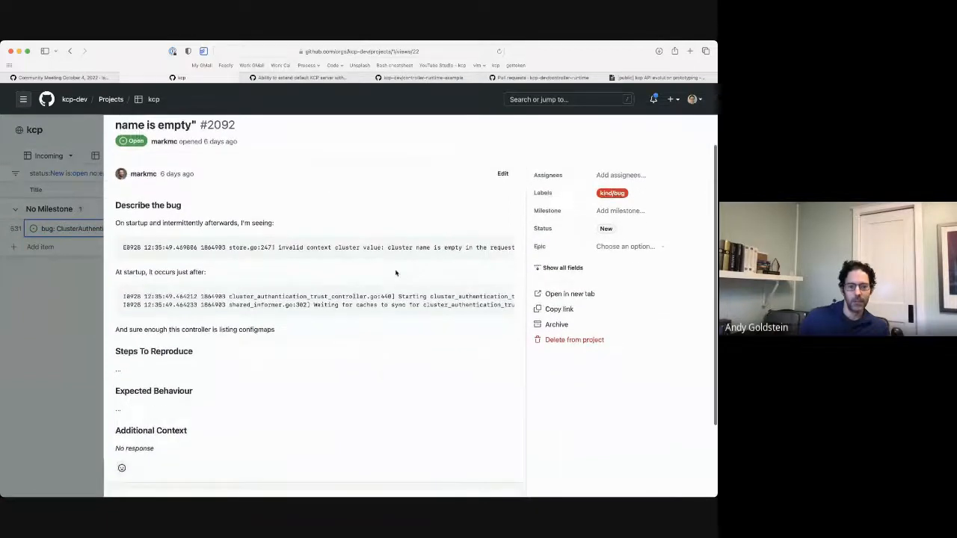
pyautogui.hscroll(3)
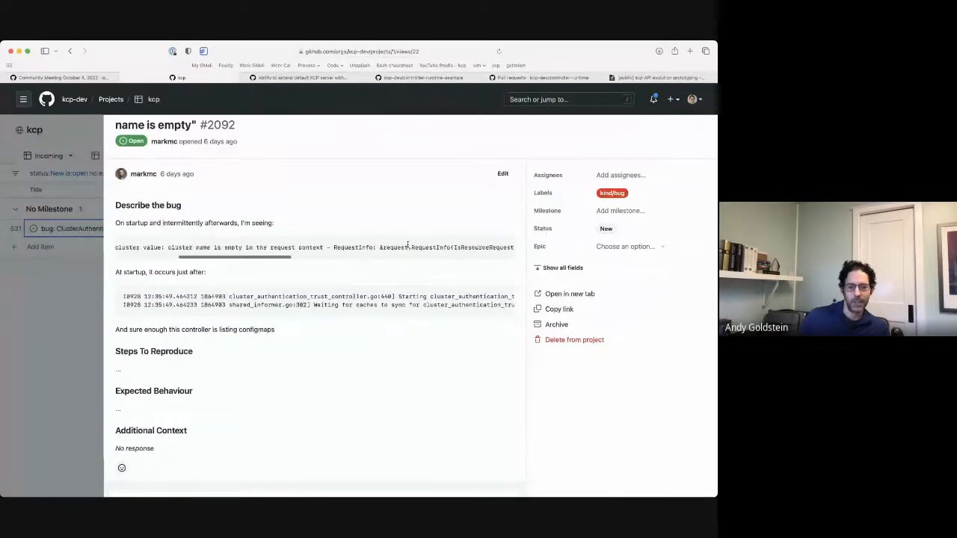
pyautogui.hscroll(3)
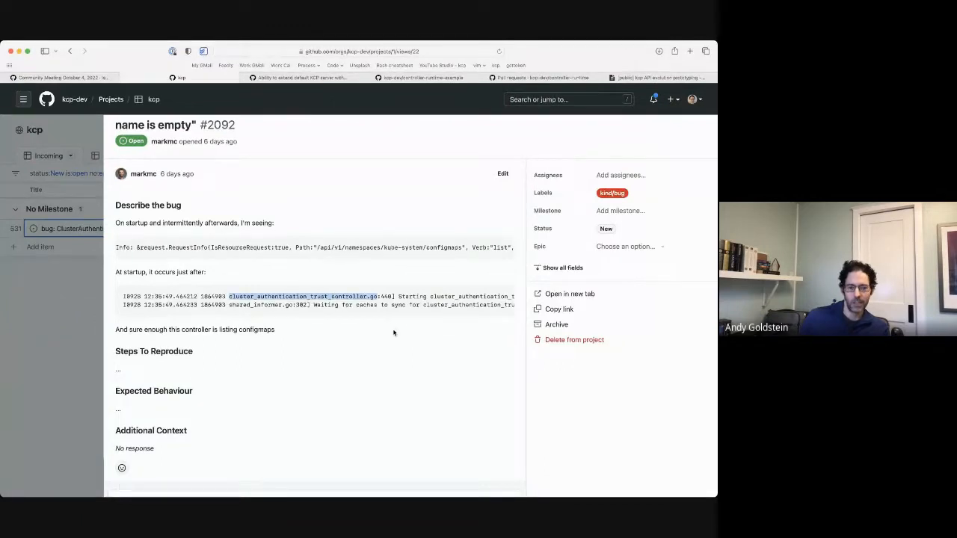
pyautogui.moveTo(433, 302)
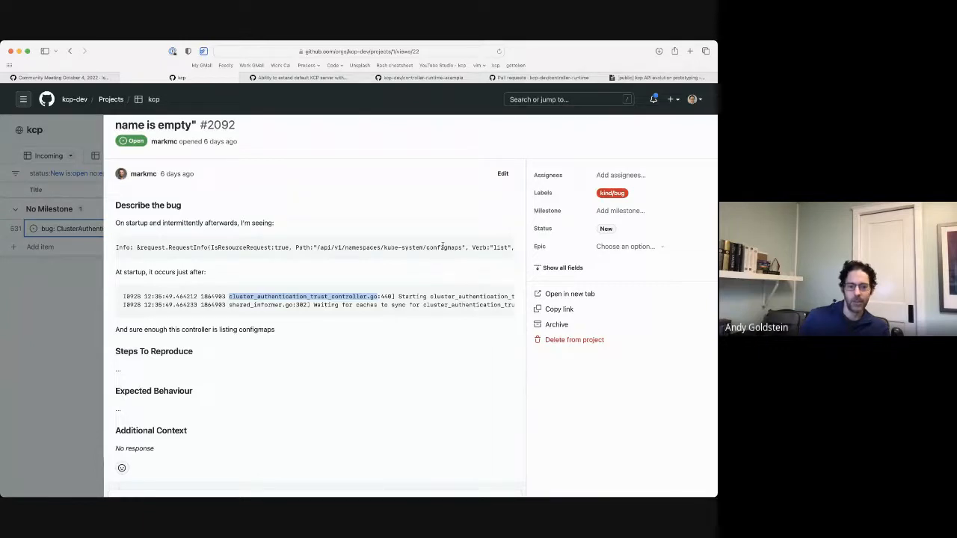
pyautogui.hscroll(3)
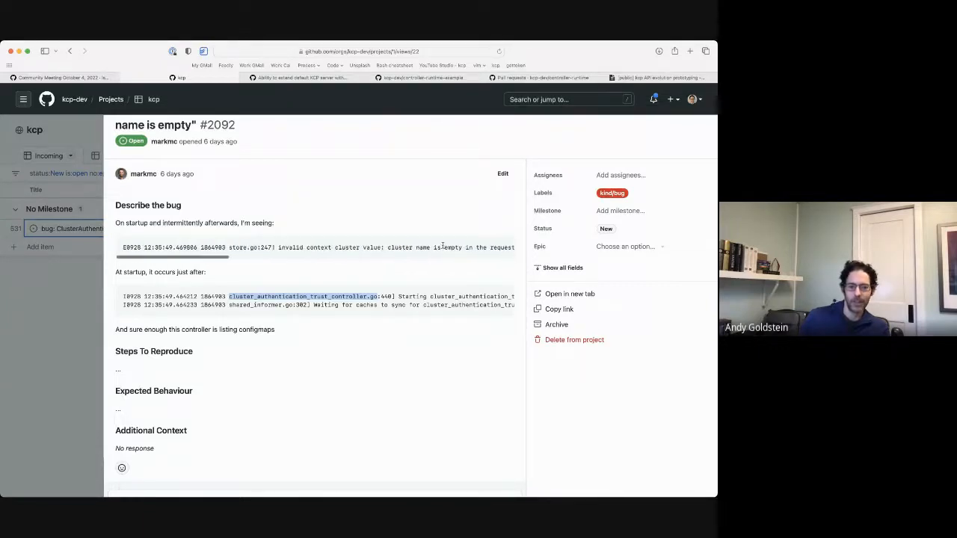
pyautogui.hscroll(3)
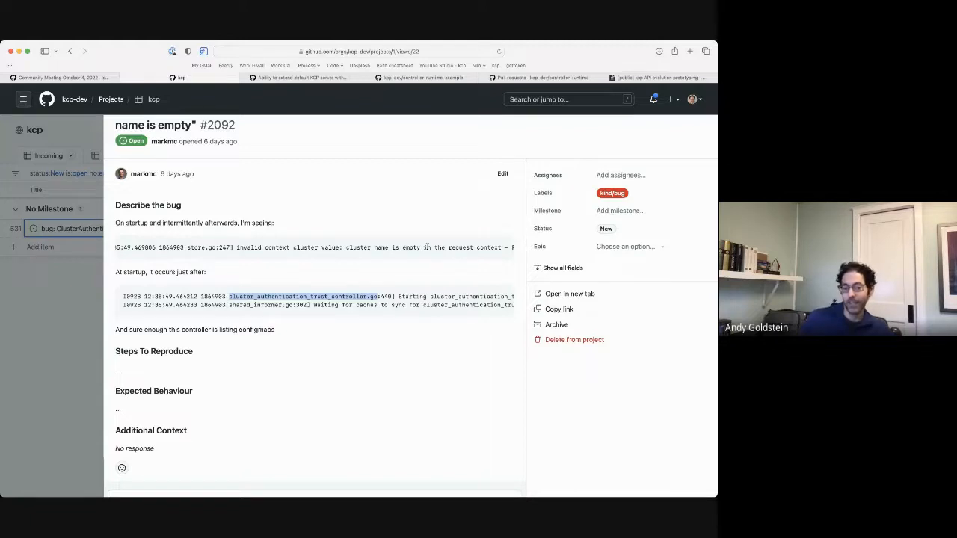
pyautogui.moveTo(386, 356)
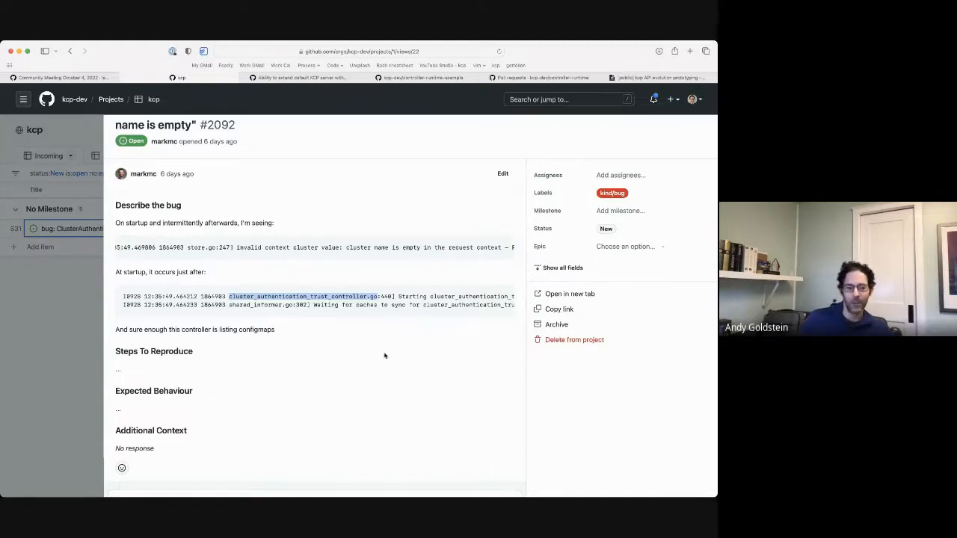
pyautogui.moveTo(375, 377)
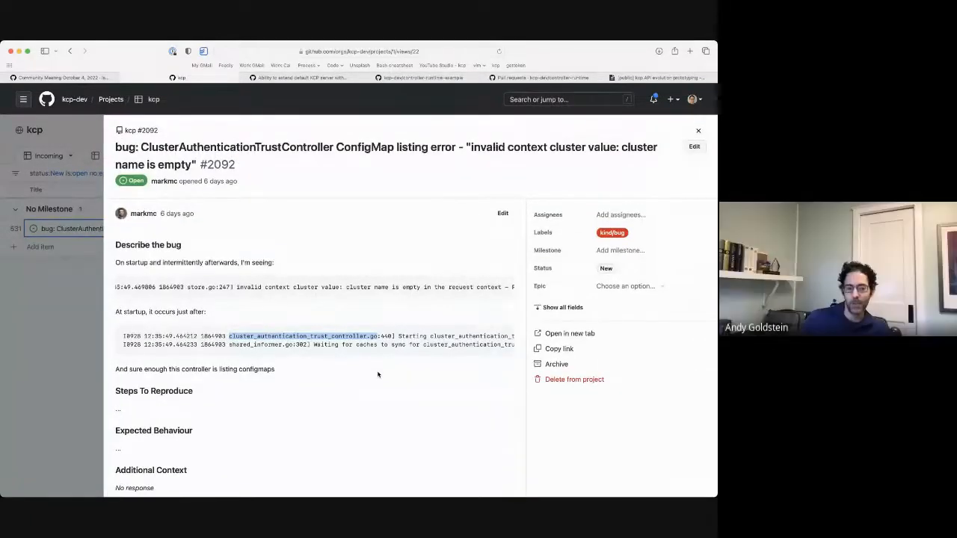
pyautogui.moveTo(370, 294)
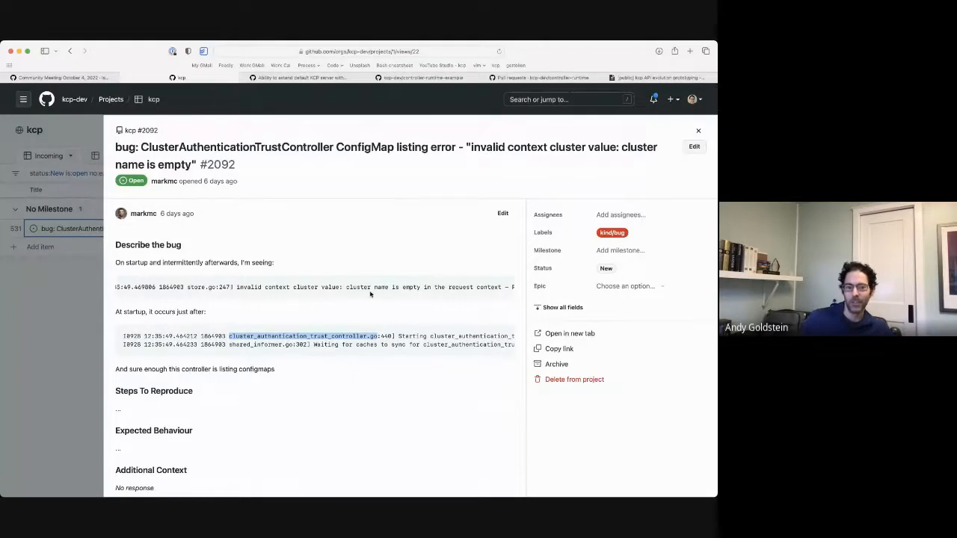
pyautogui.moveTo(429, 358)
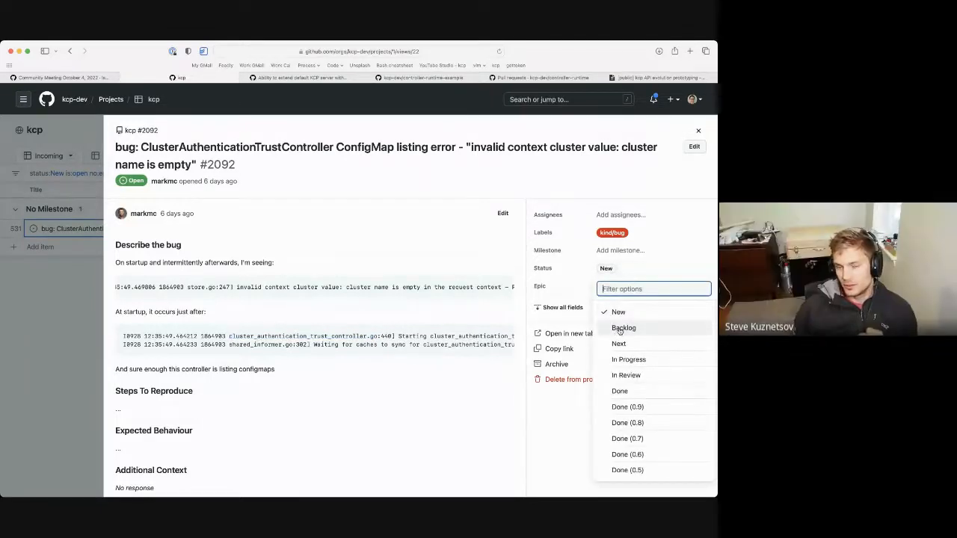
# Change bug #2092's project Status from New to Backlog
pyautogui.click(624, 327)
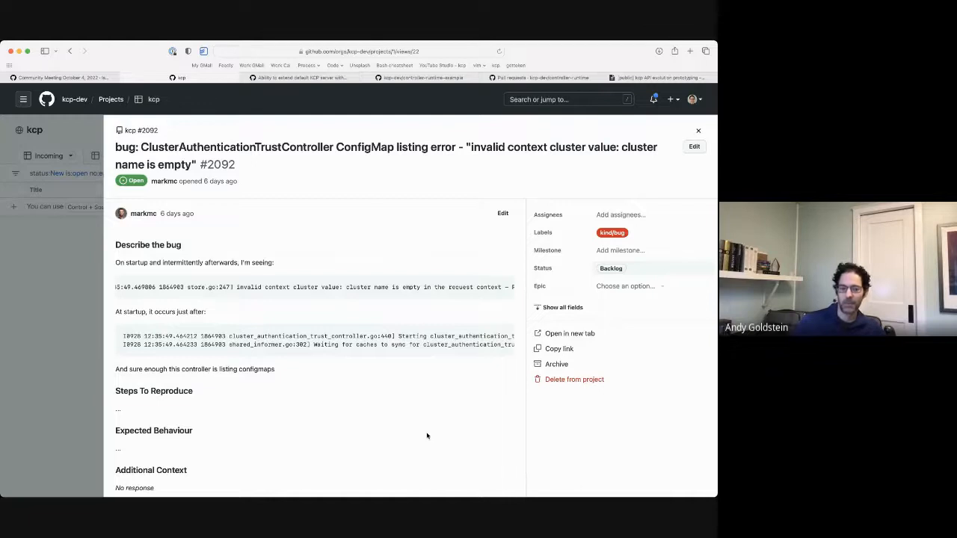
# Post the triage comment: one CA trust configmap in root, docs/library code for webhook authors, RBAC in place
pyautogui.scroll(-3)
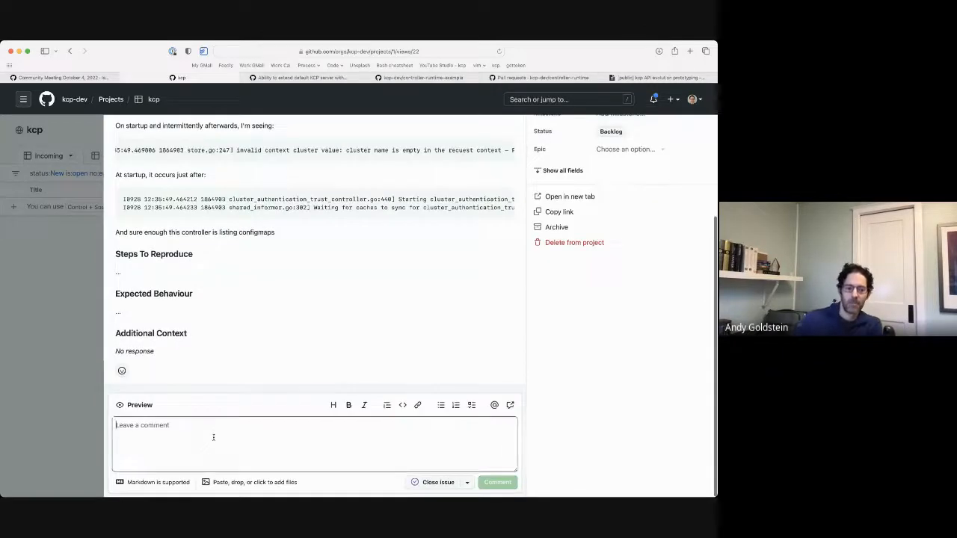
pyautogui.write('We need to fix this. We only need 1 instance of the')
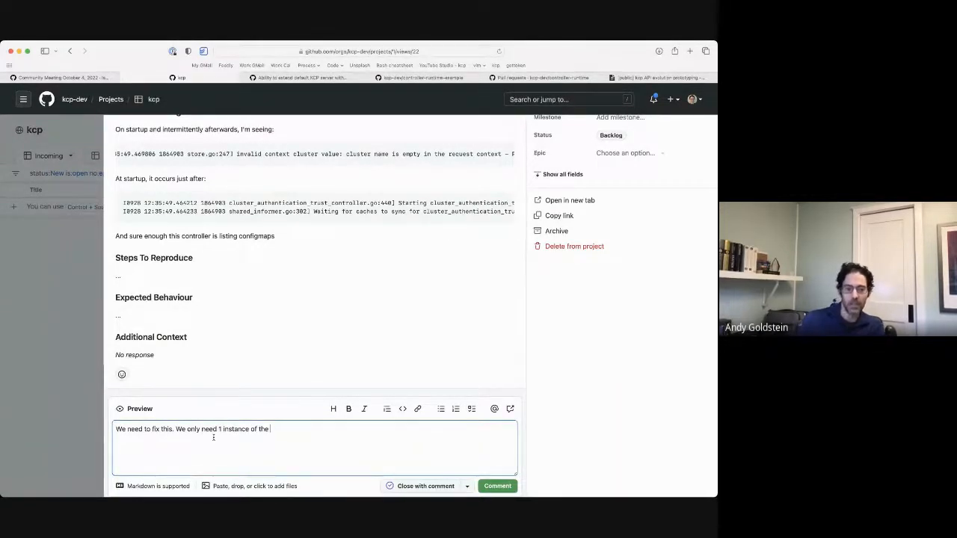
pyautogui.write('CA trust config')
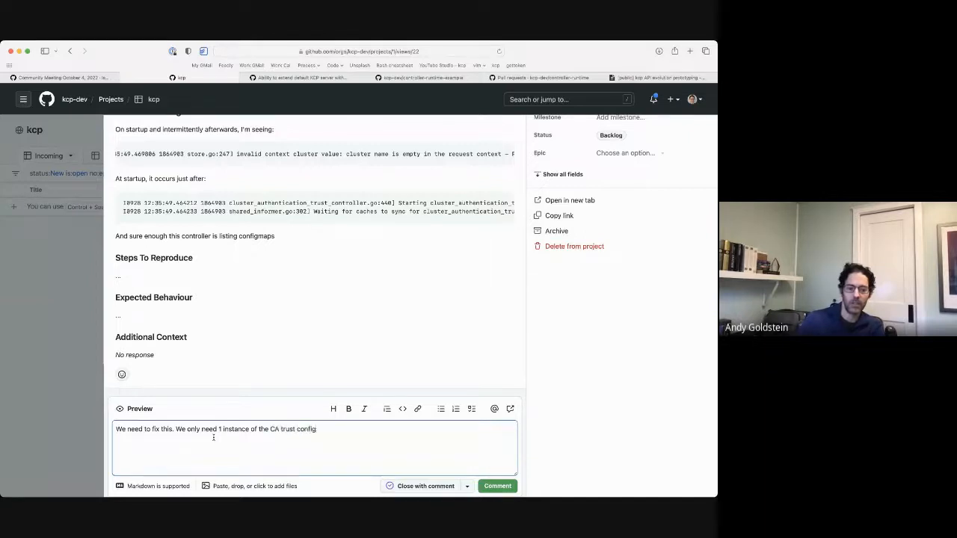
pyautogui.write('. Should put it in `root')
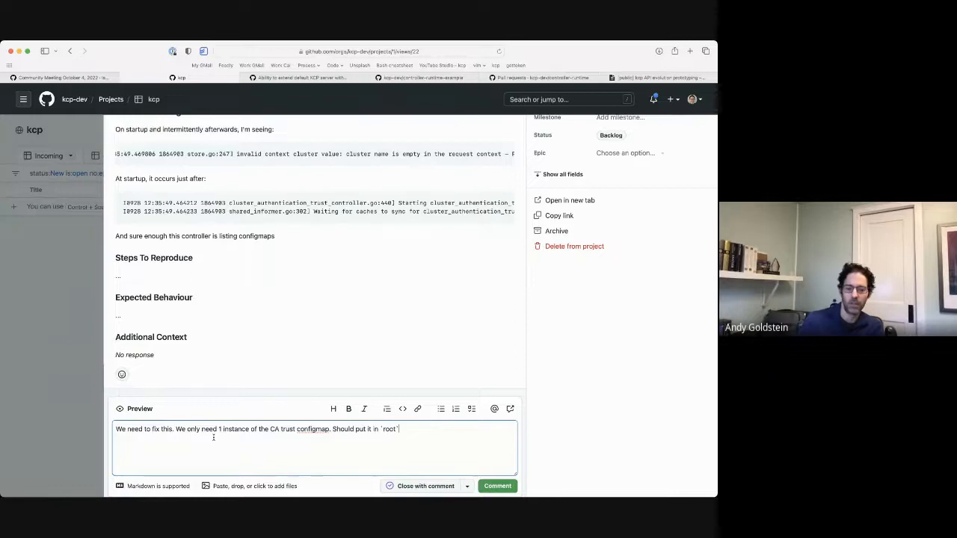
pyautogui.write('and then')
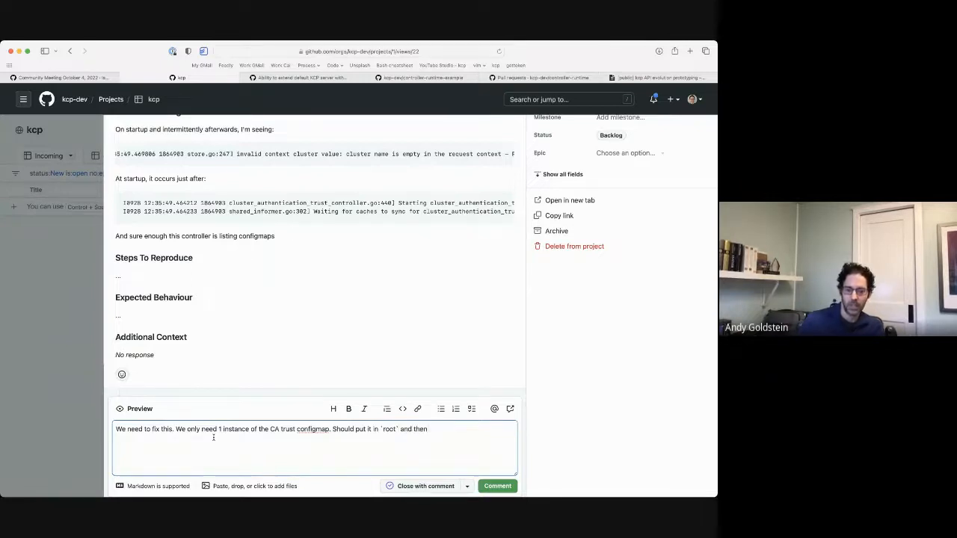
pyautogui.write('have docs/libr')
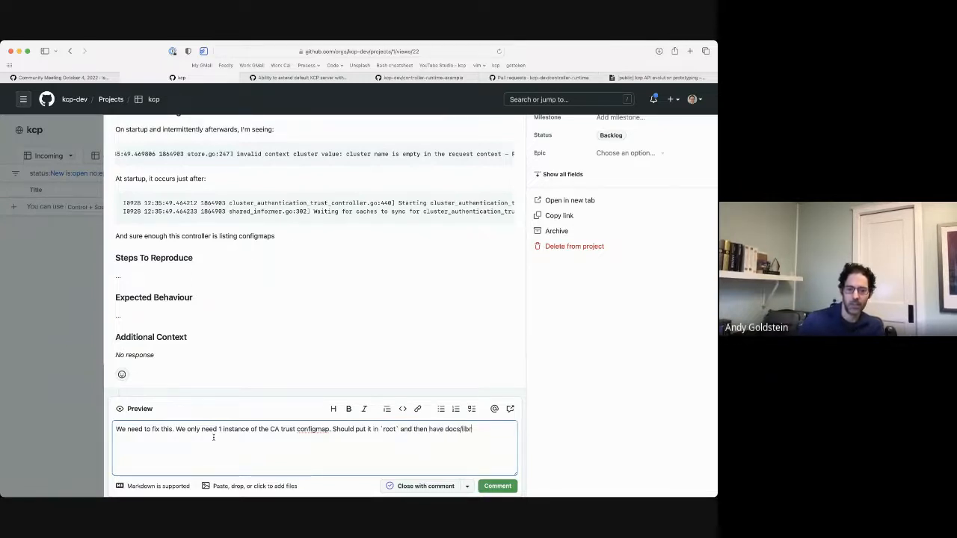
pyautogui.write('ary code')
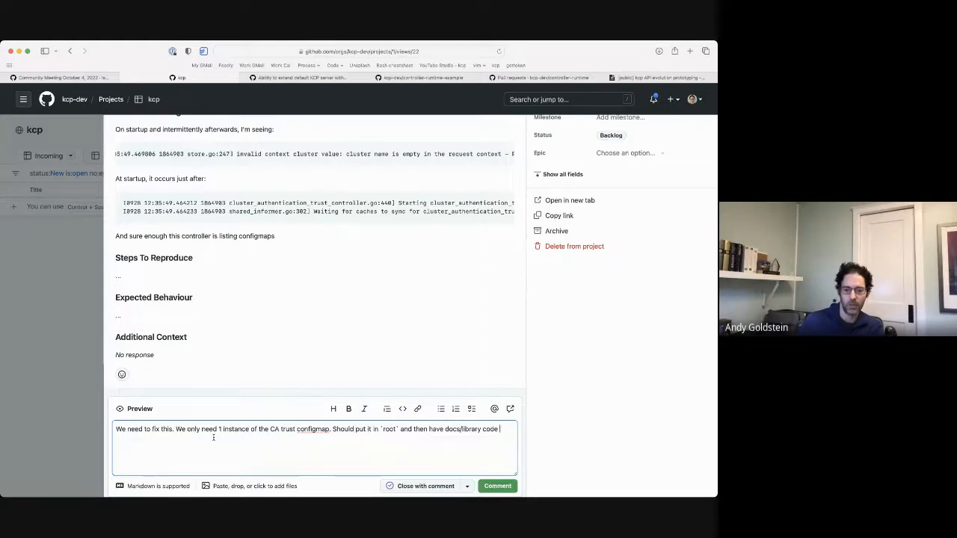
pyautogui.write('so webhook server')
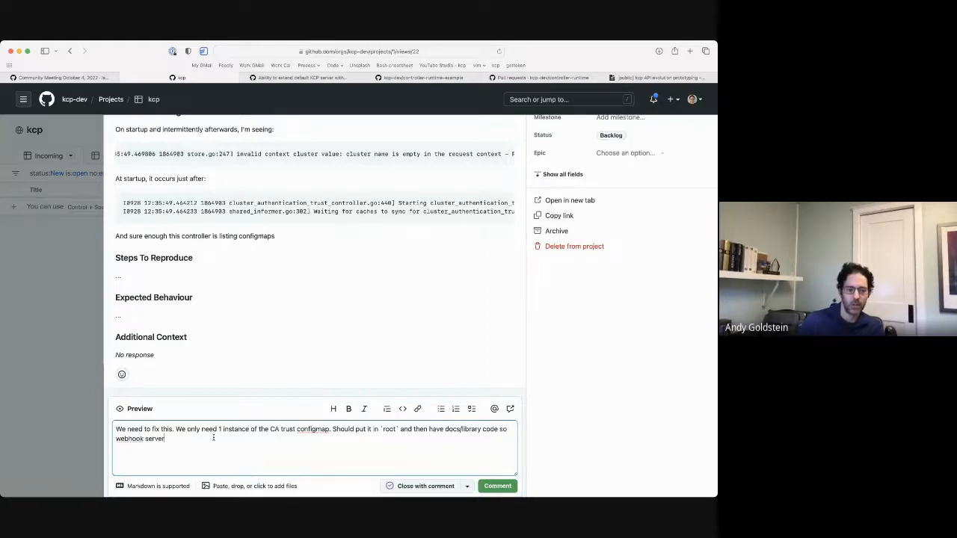
pyautogui.write('authors know')
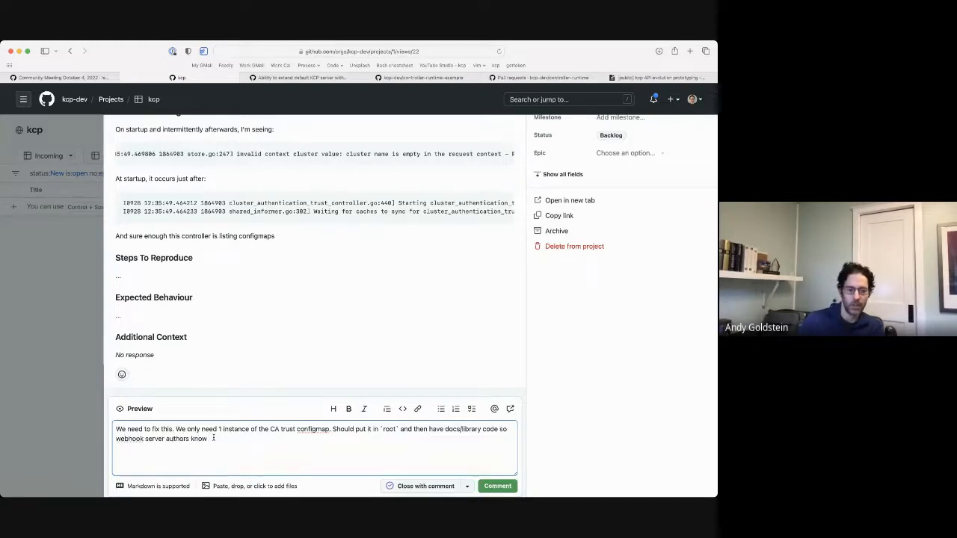
pyautogui.write('where to get it.')
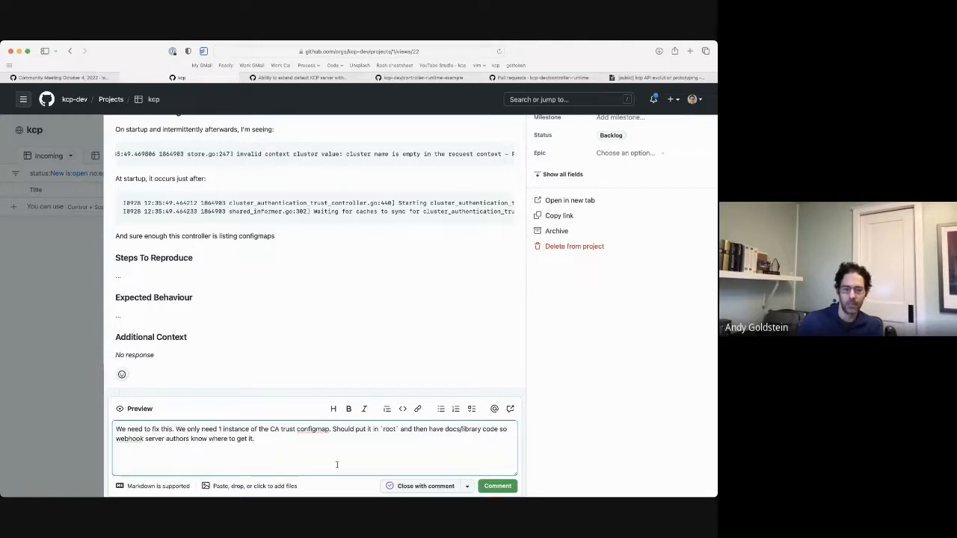
pyautogui.write('Also make sure RB')
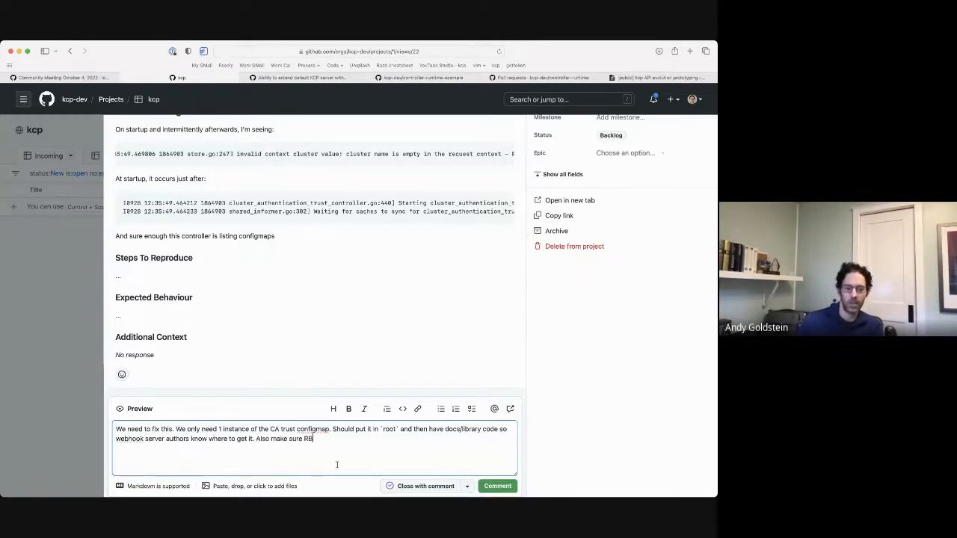
pyautogui.write('AC is in place.')
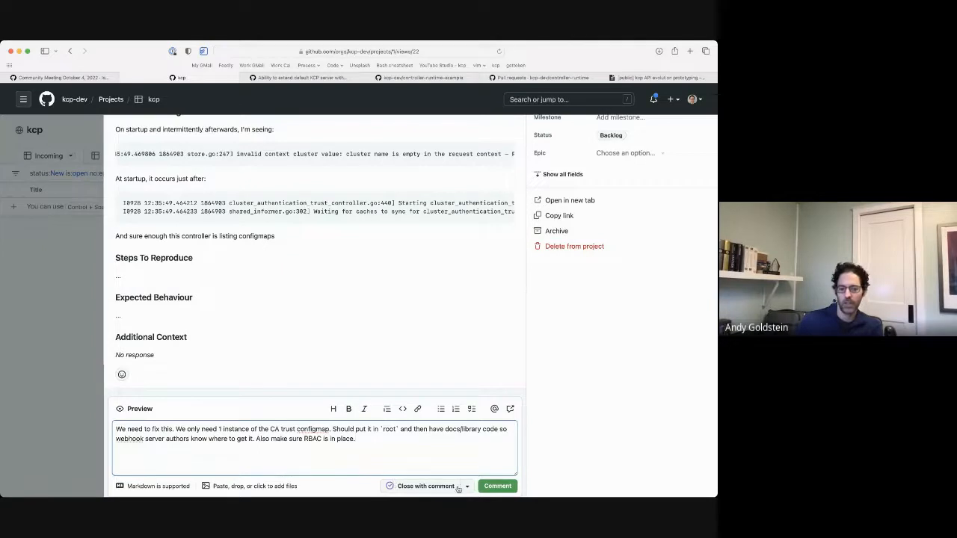
pyautogui.click(496, 486)
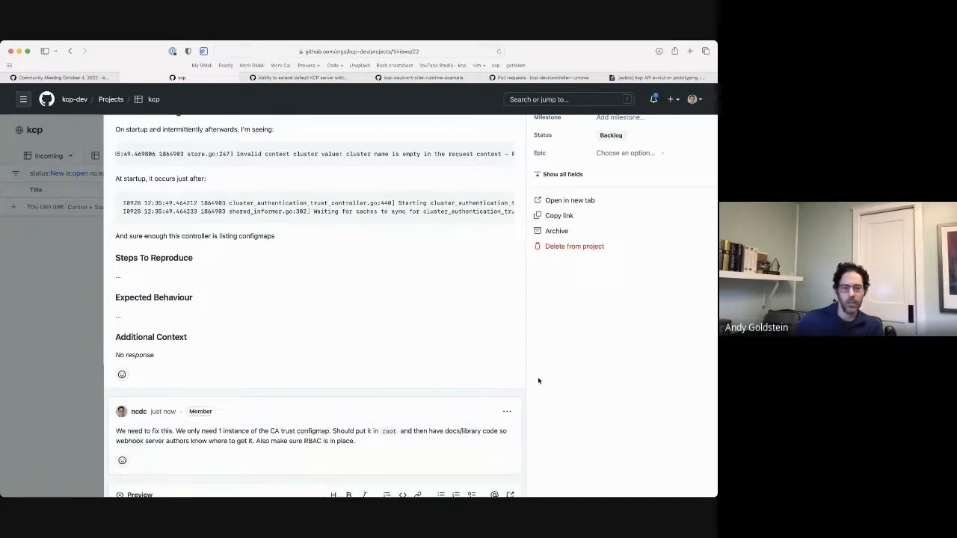
pyautogui.scroll(3)
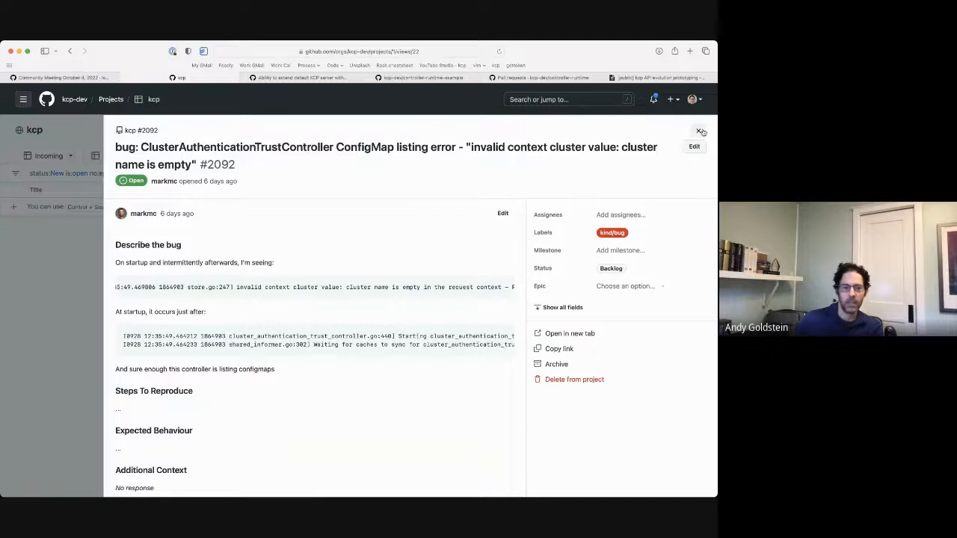
# Return from bug #2092's details to the Community Meeting October 4, 2022 issue #2127
pyautogui.click(700, 132)
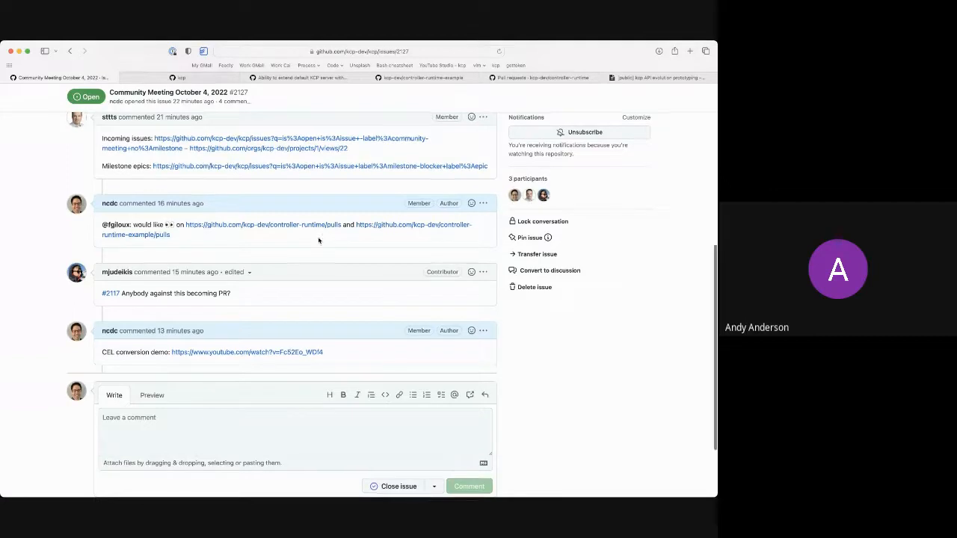
pyautogui.scroll(3)
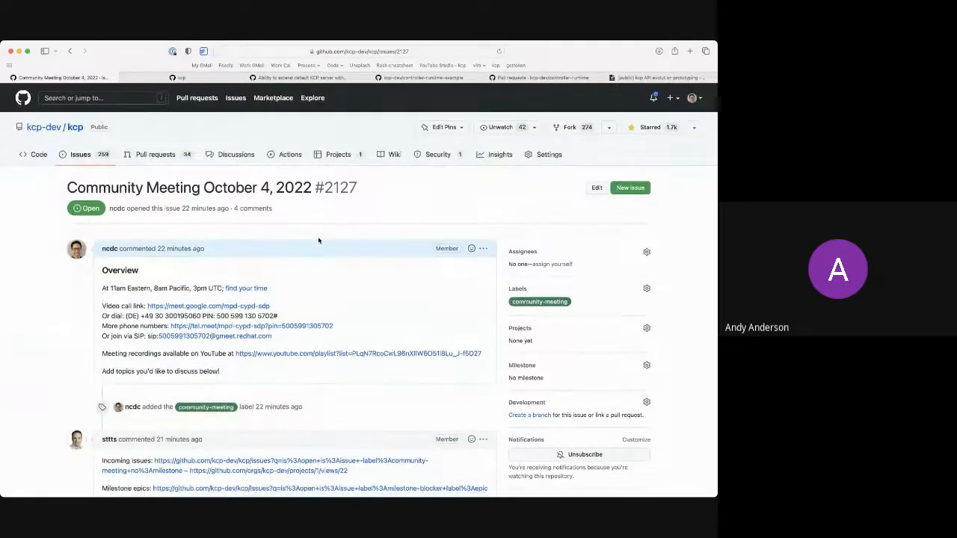
pyautogui.scroll(-3)
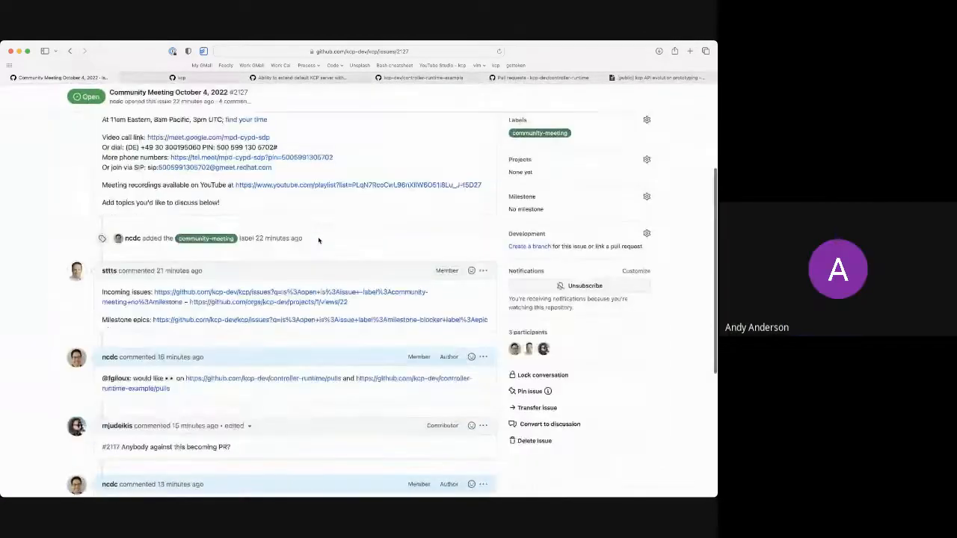
pyautogui.scroll(-3)
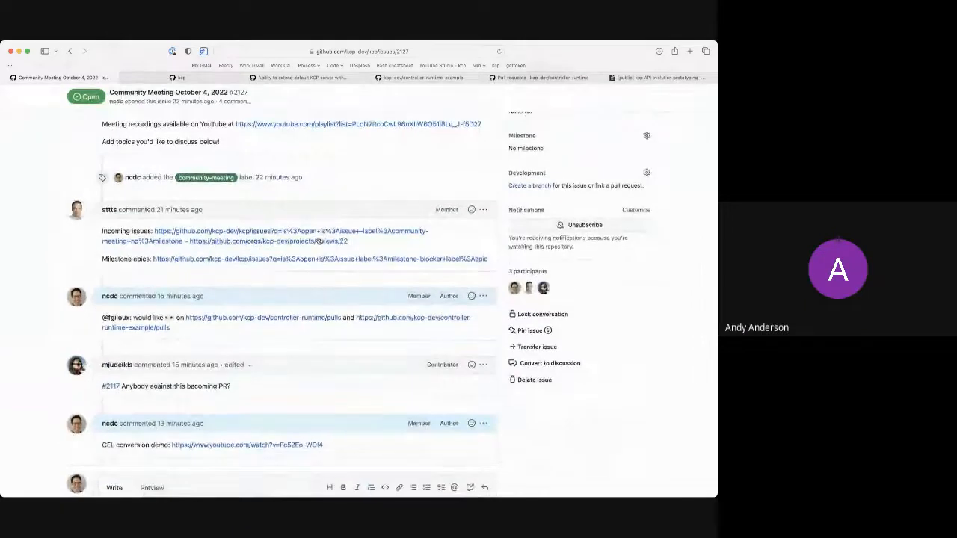